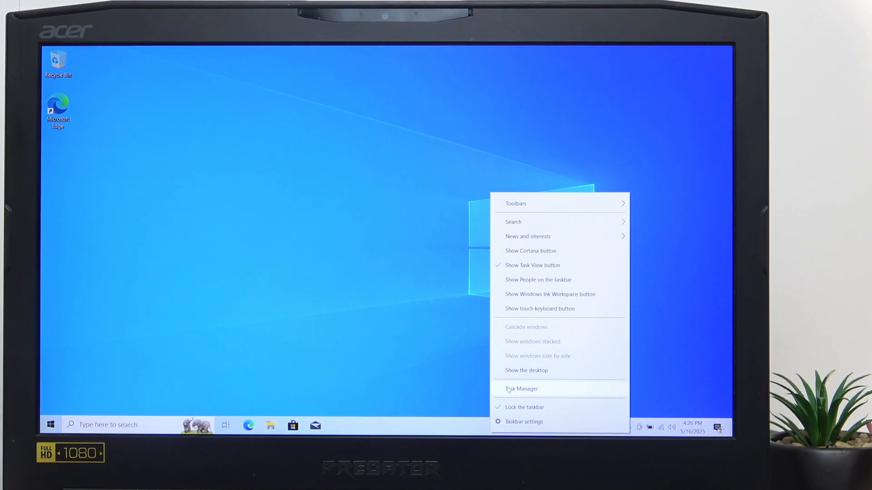
- Show Task Manager's detailed Performance view with the Intel Core i7-7700HQ CPU graph
left_click(521, 388)
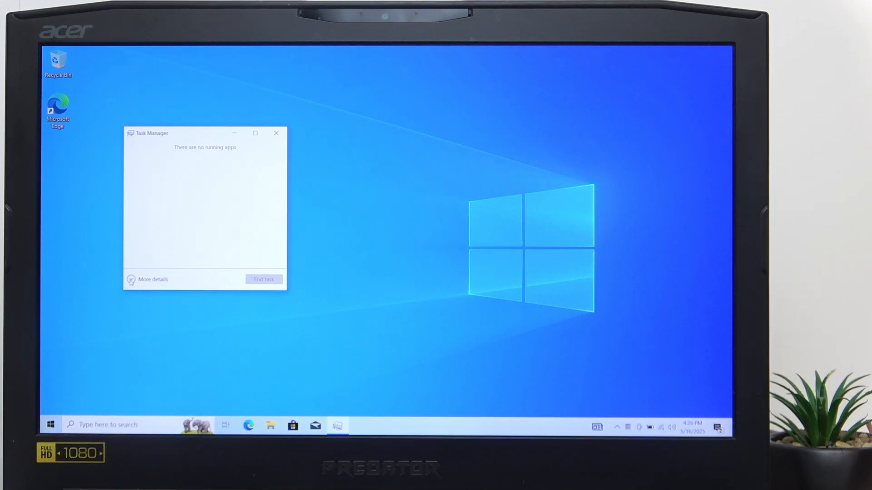
left_click(151, 280)
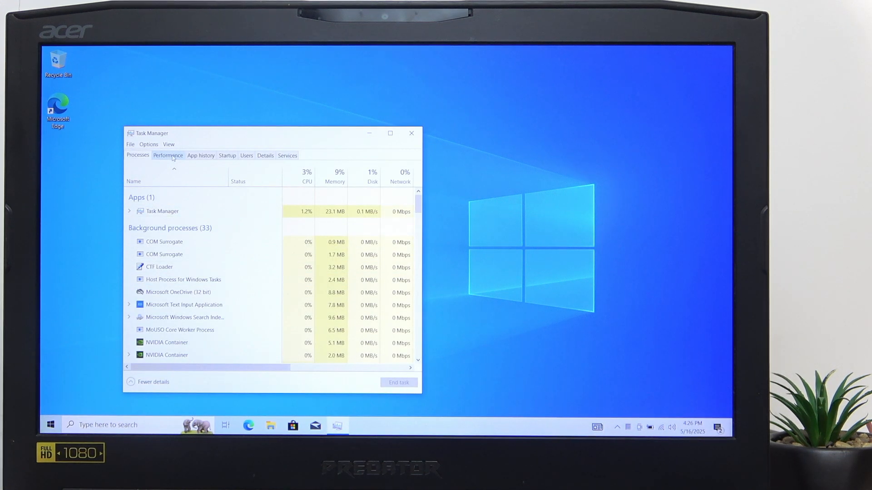
left_click(167, 155)
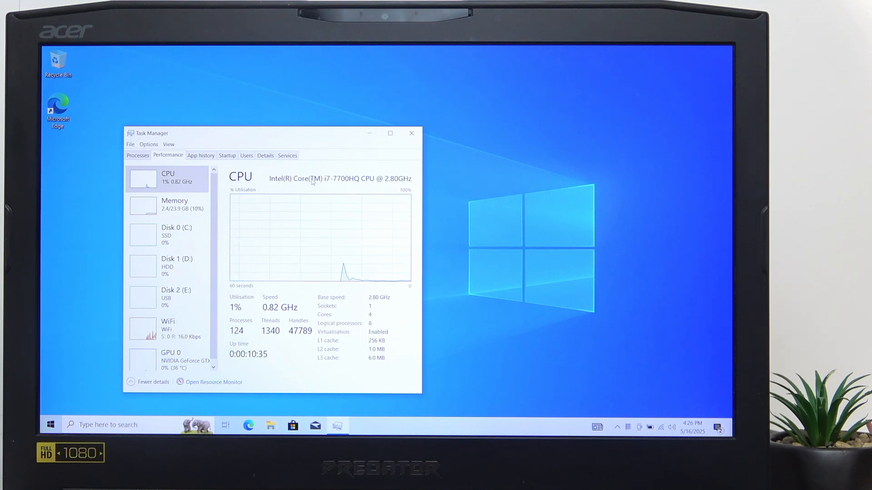
mouse_move(316, 191)
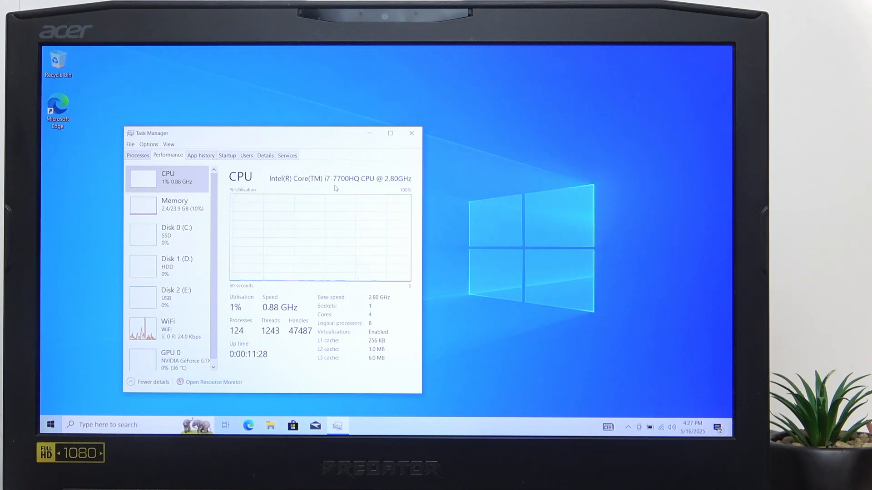
left_click(152, 382)
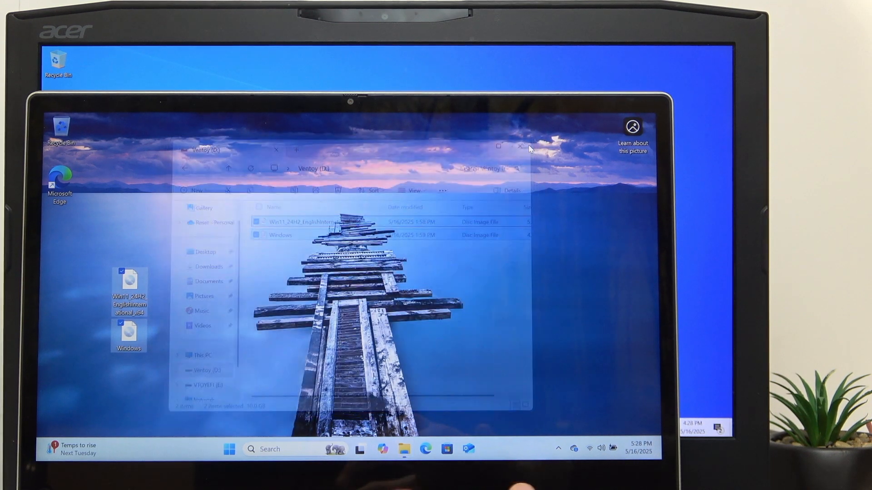
- Launch Edge and complete its first-run welcome, continuing without importing Google data
left_click(519, 148)
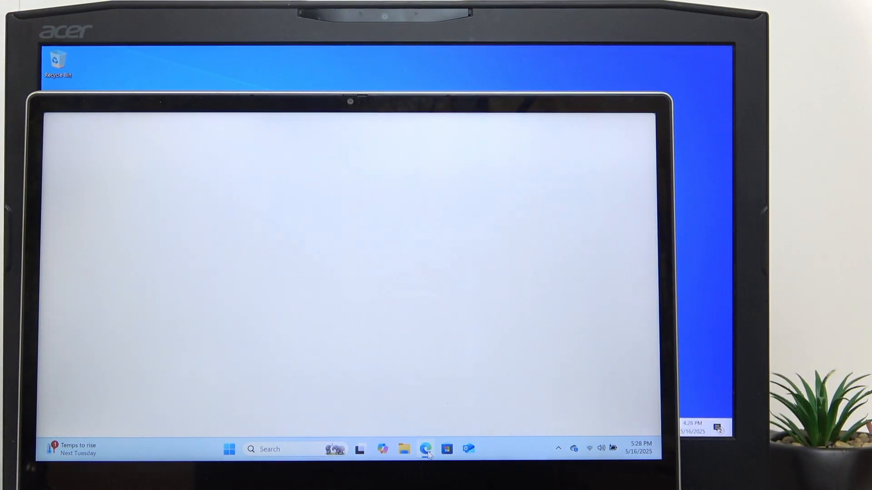
left_click(425, 449)
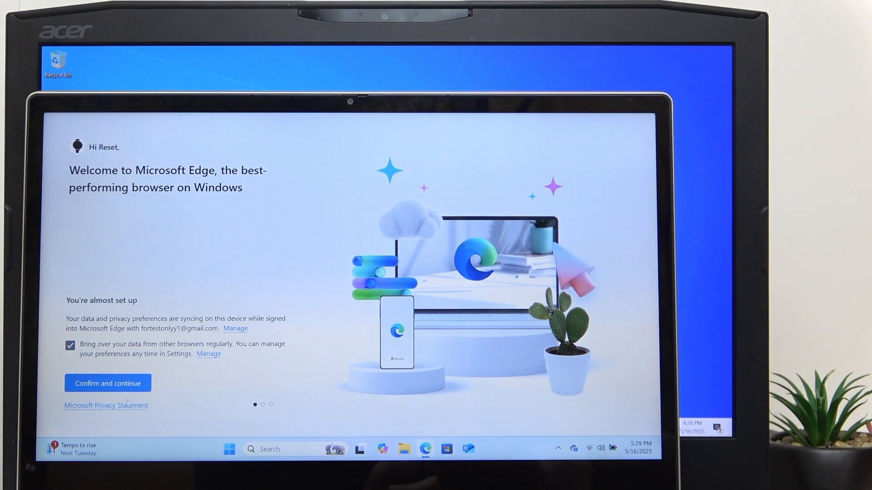
left_click(107, 383)
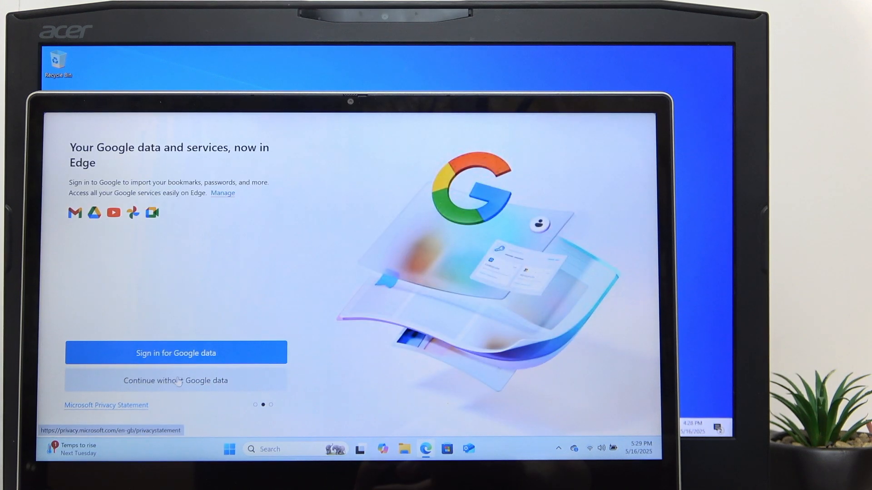
left_click(175, 381)
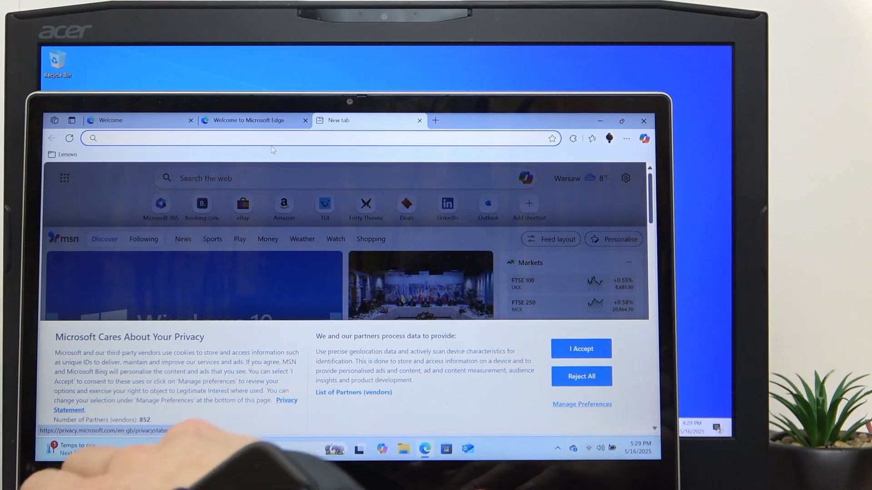
- Search 'window 10 iso' and reach Microsoft's Create Windows 10 installation media section
type("window 10")
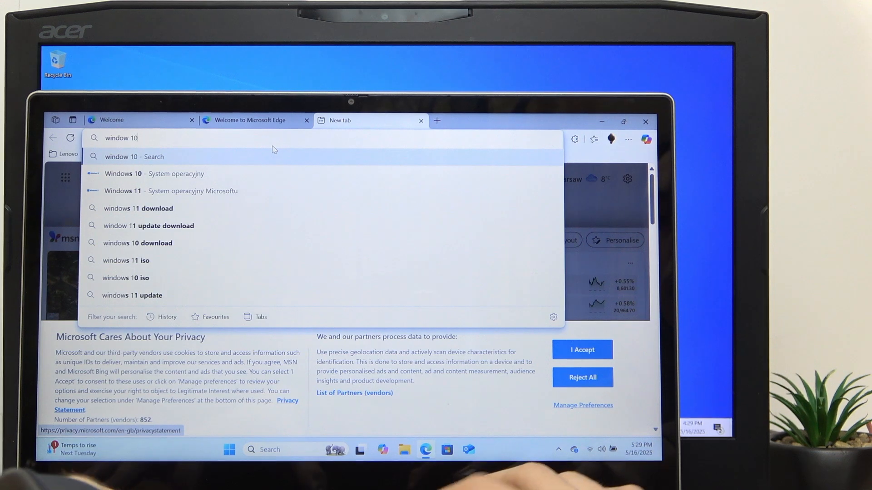
left_click(127, 278)
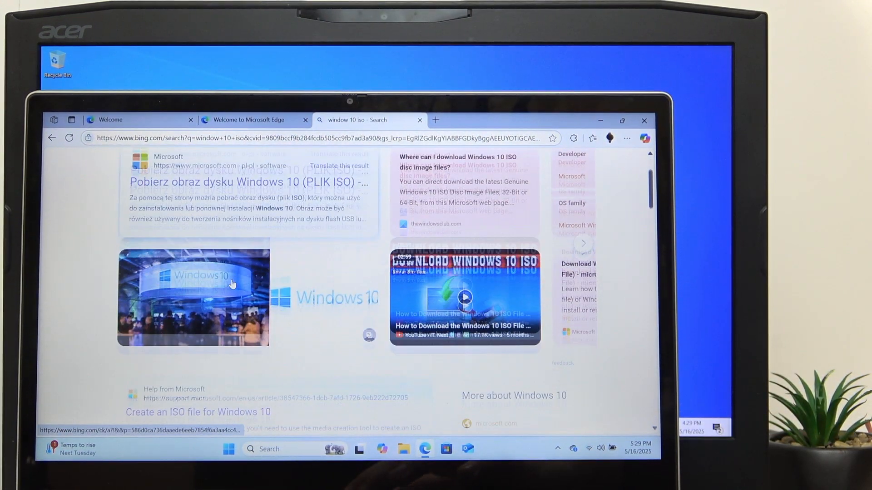
scroll("down", 3)
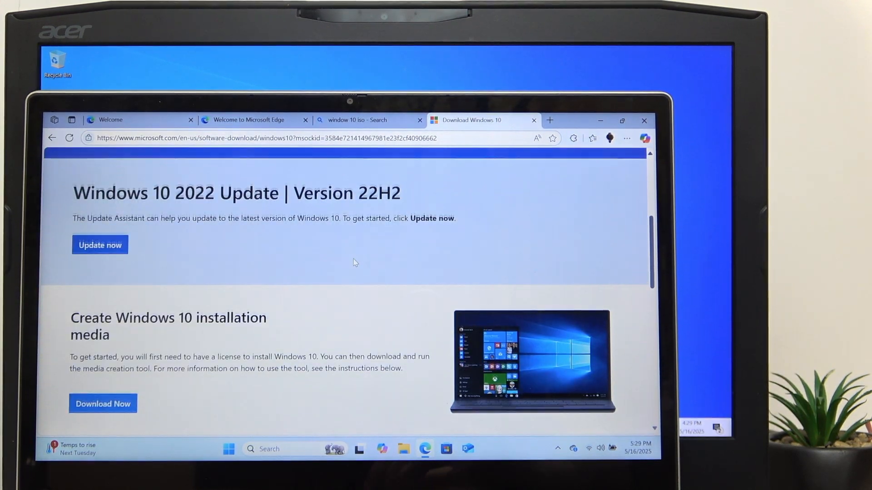
scroll("down", 3)
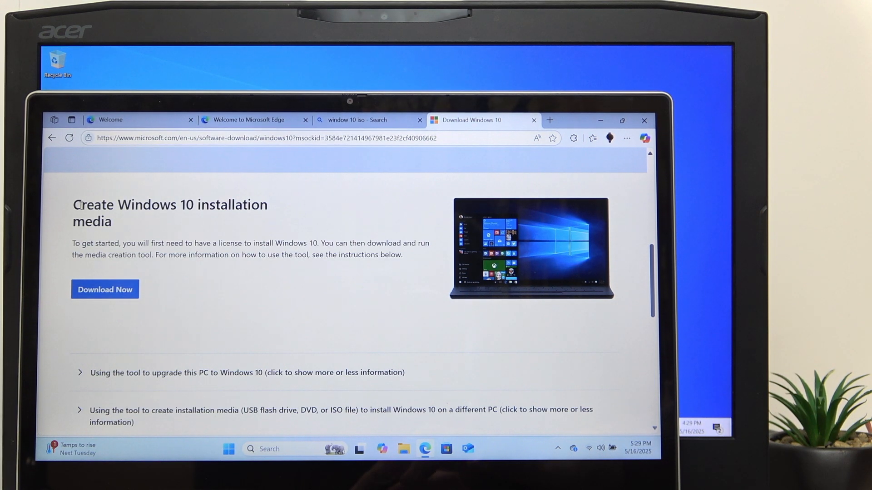
right_click(162, 204)
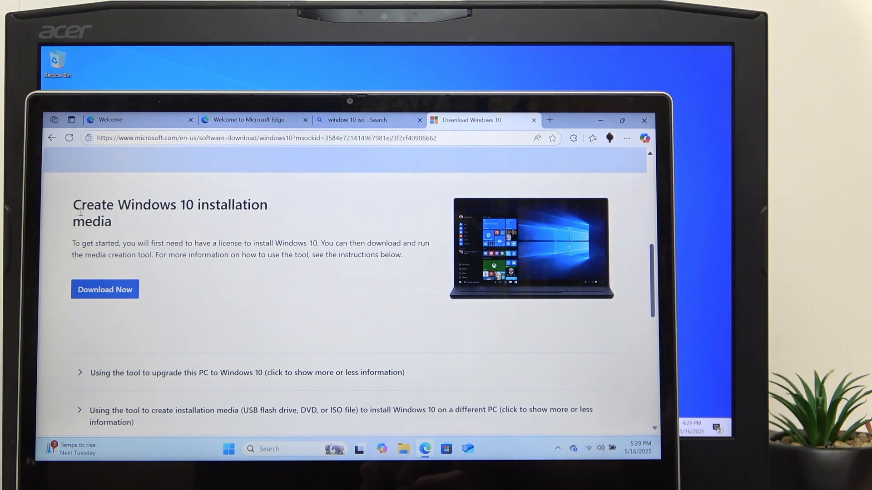
- Download MediaCreationTool_22H2.exe via Download Now under Create Windows 10 installation media
left_click(104, 289)
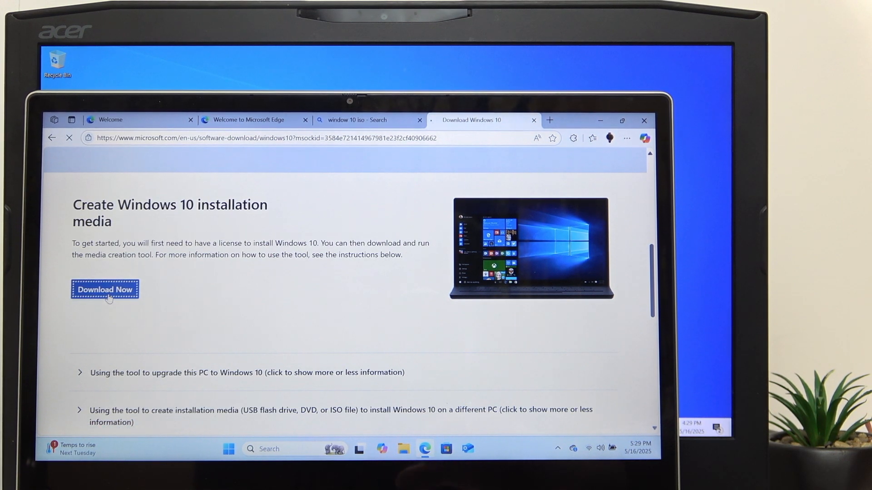
left_click(105, 290)
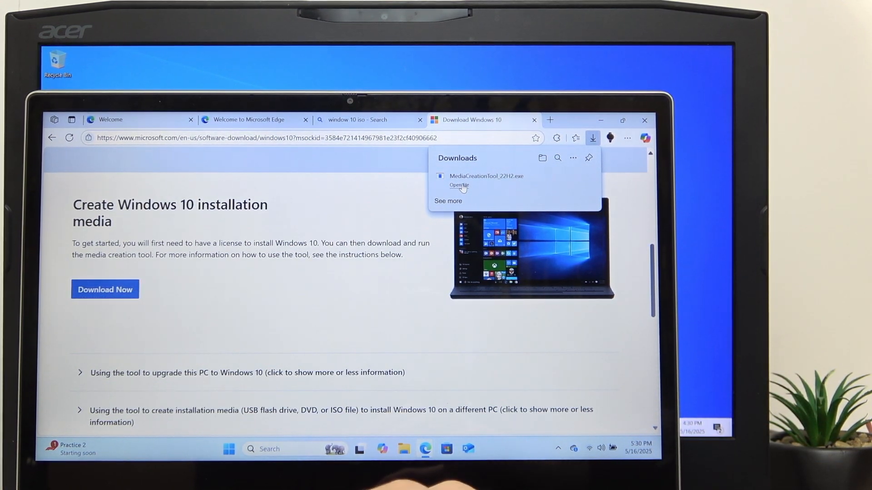
- Run the downloaded Media Creation Tool and grant it User Account Control permission
left_click(458, 185)
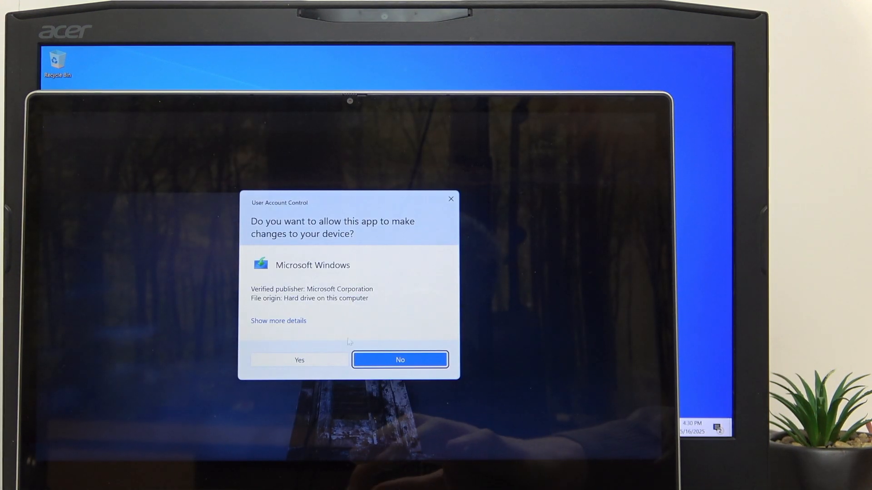
left_click(400, 360)
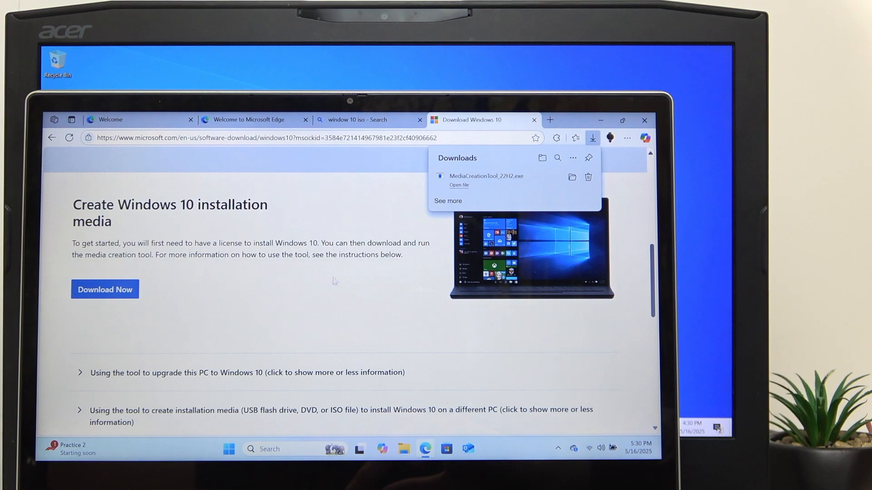
left_click(458, 186)
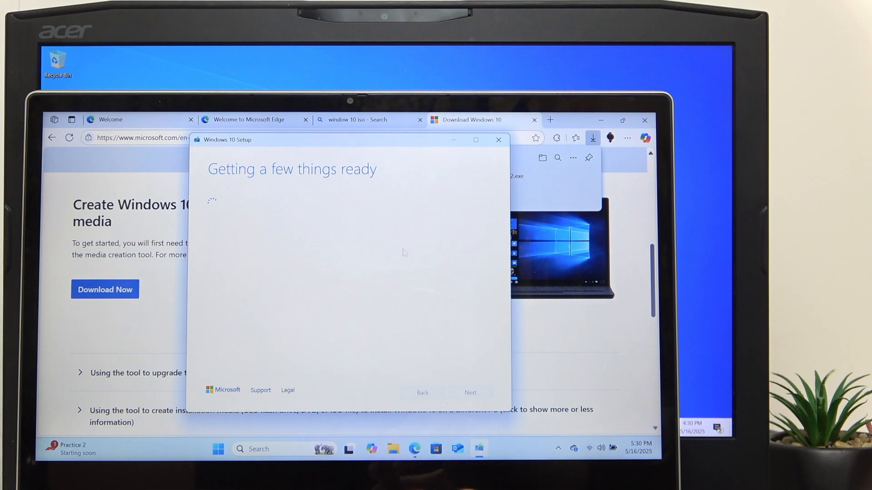
mouse_move(383, 292)
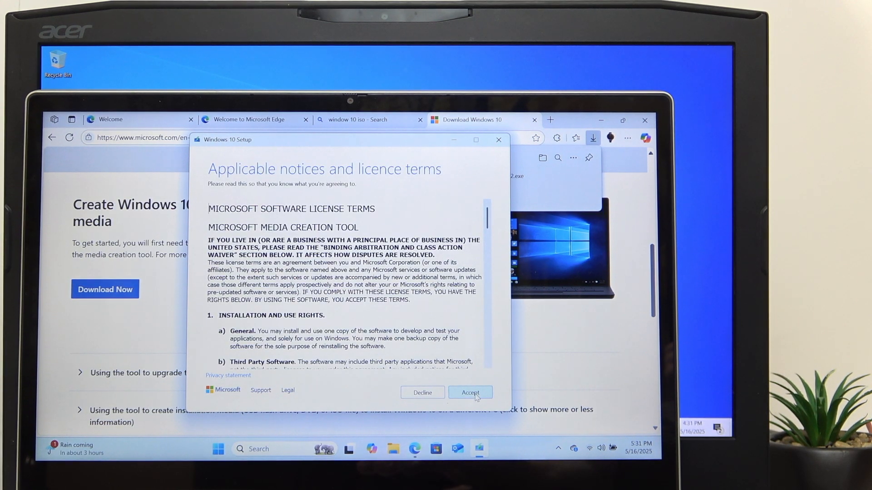
- Accept the licence terms and choose to create installation media for another PC
left_click(469, 392)
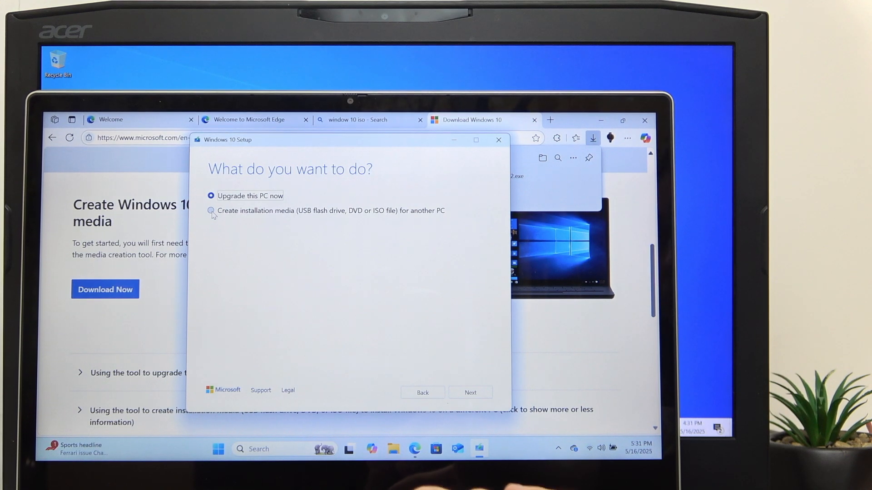
left_click(210, 211)
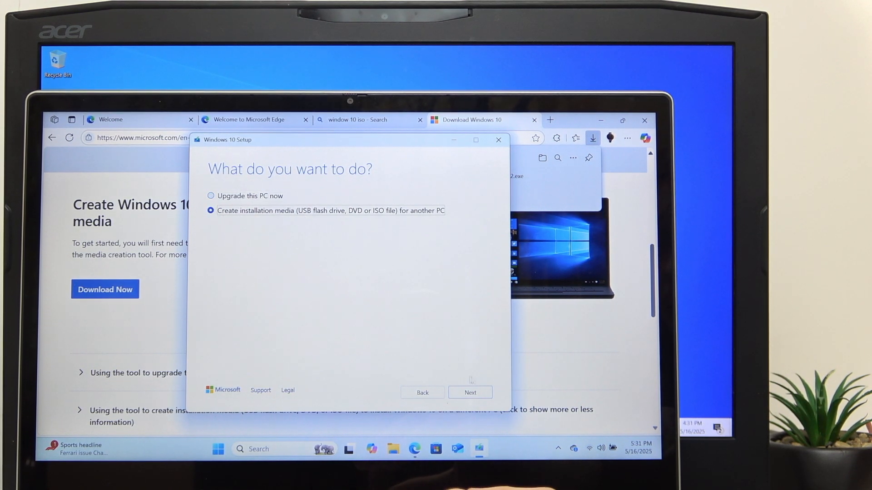
left_click(469, 393)
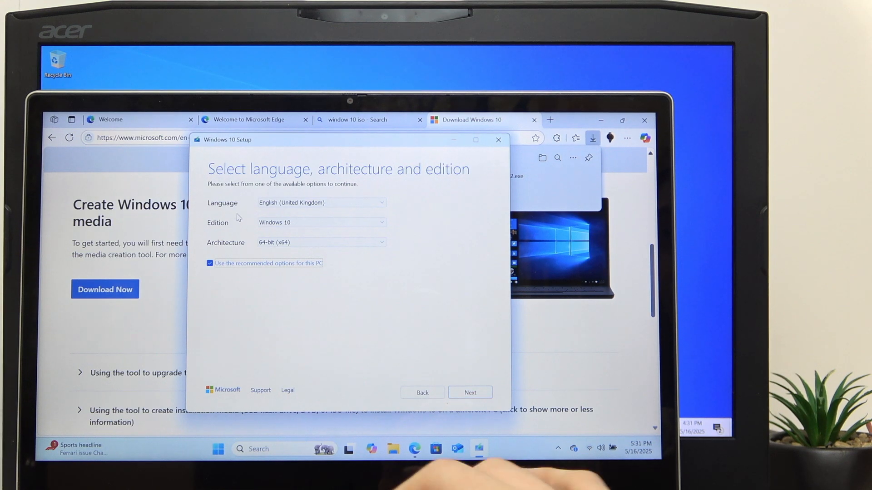
- Drop recommended options and keep English (United Kingdom), Windows 10, 64-bit
left_click(210, 264)
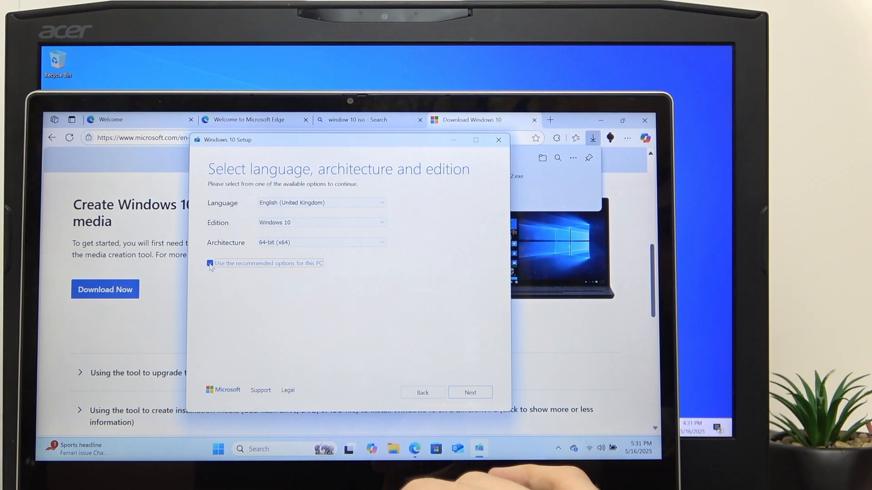
left_click(210, 264)
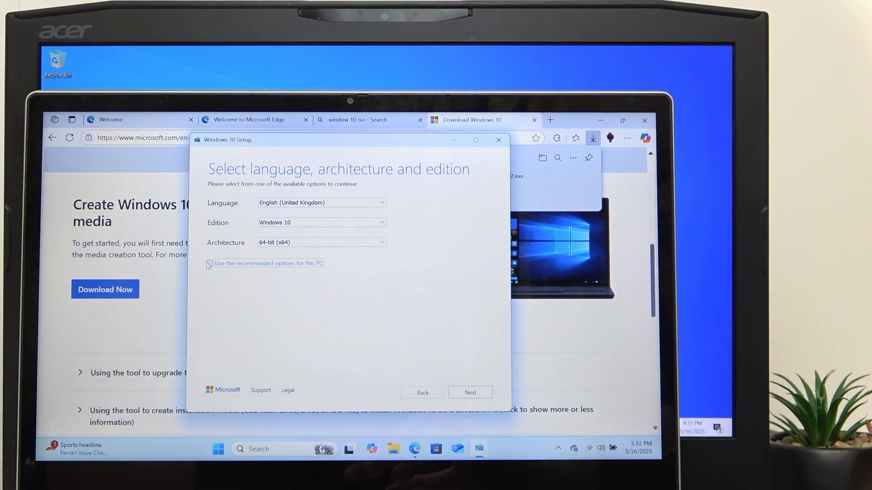
left_click(322, 223)
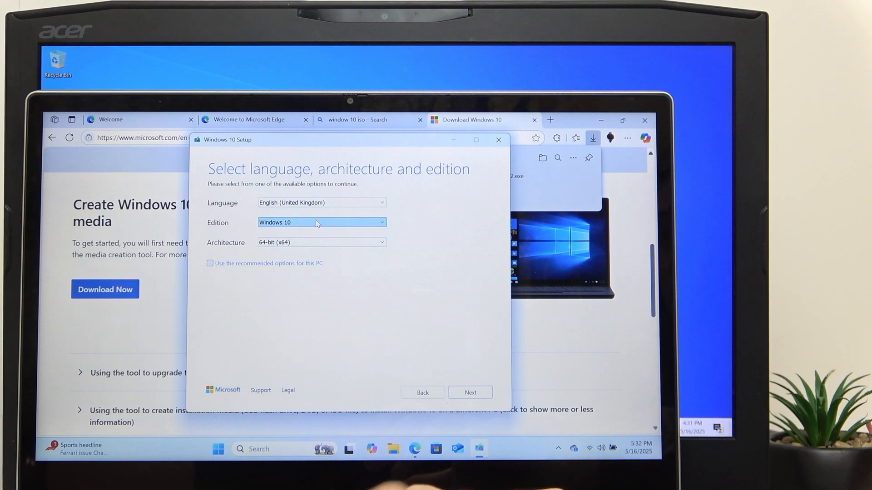
left_click(322, 242)
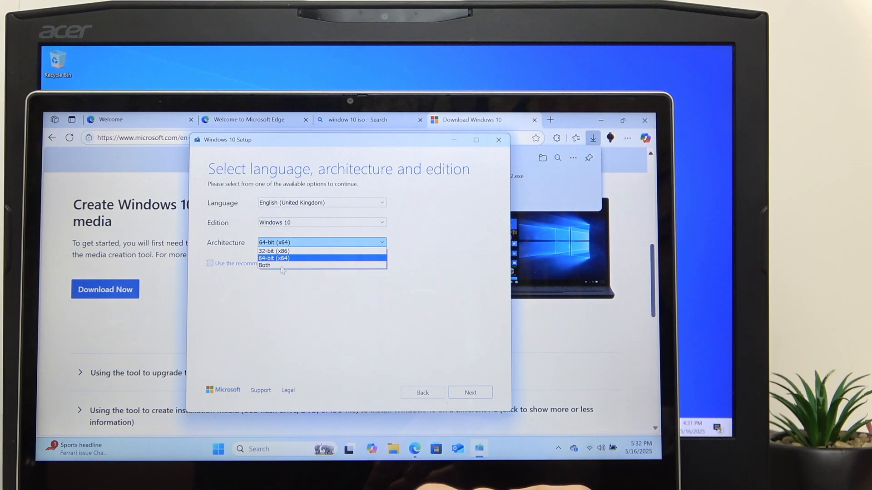
left_click(274, 258)
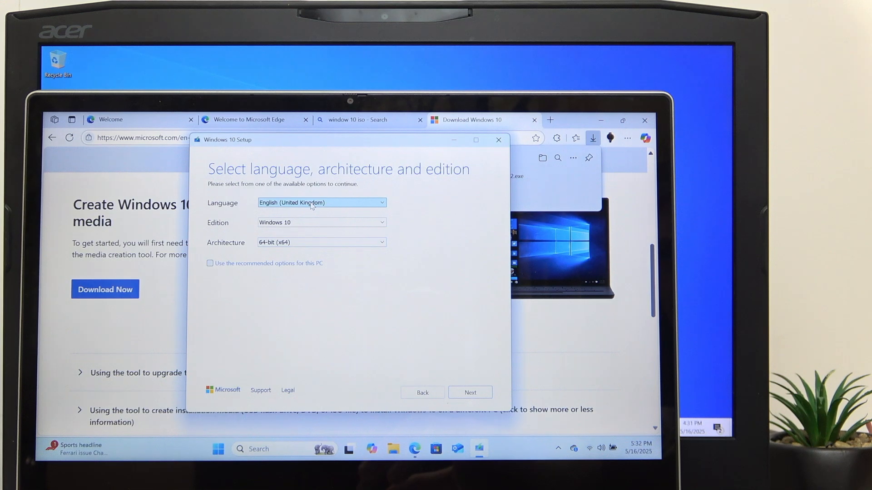
left_click(322, 203)
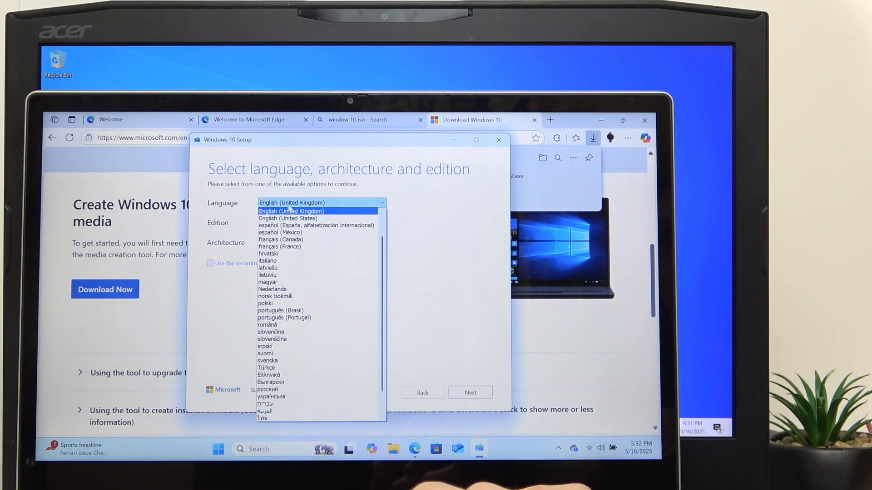
left_click(290, 211)
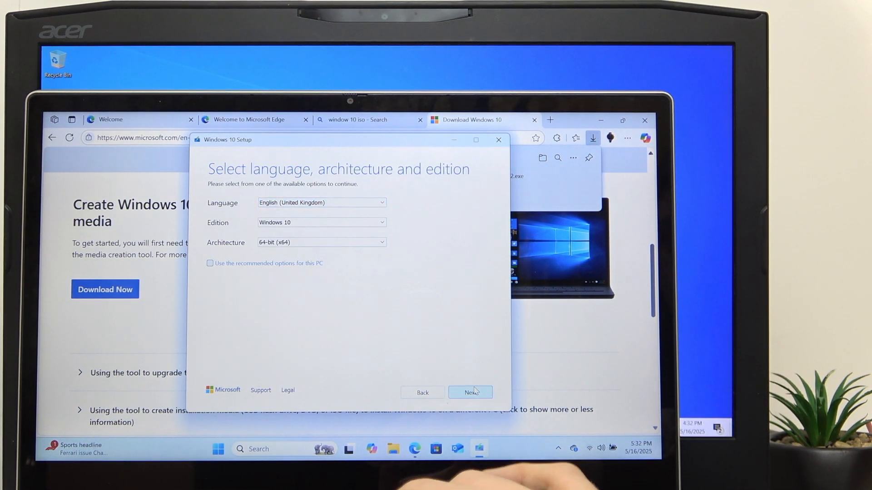
left_click(469, 392)
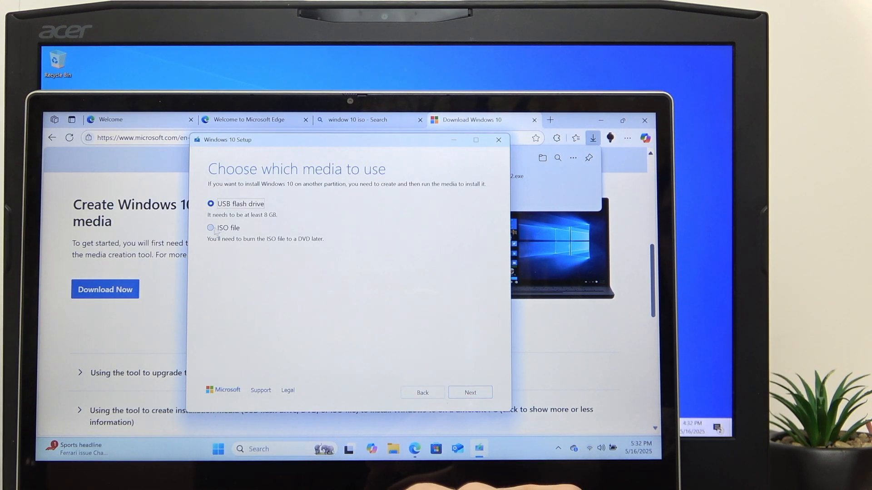
- Choose an ISO file saved to Downloads, then quit the setup tool and confirm
left_click(209, 227)
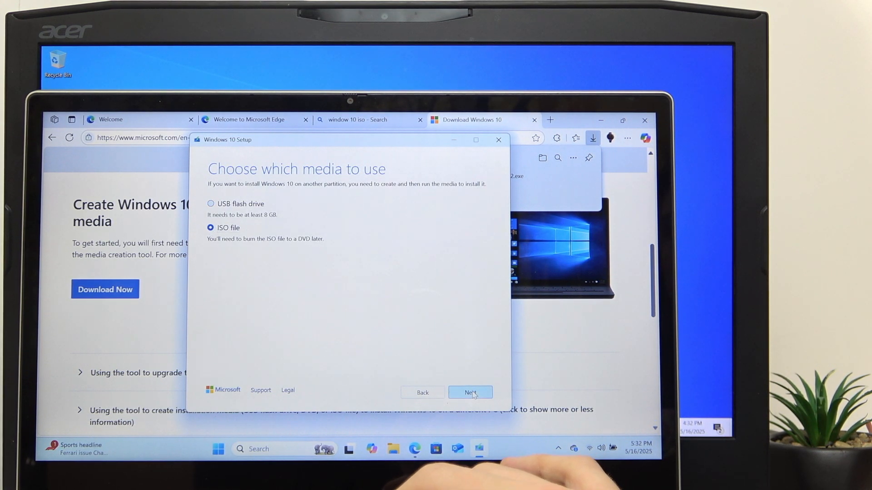
left_click(469, 393)
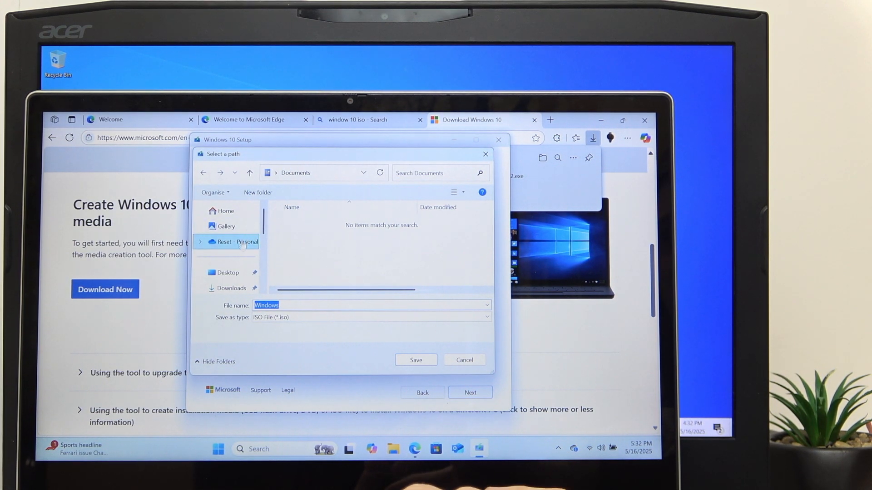
left_click(229, 270)
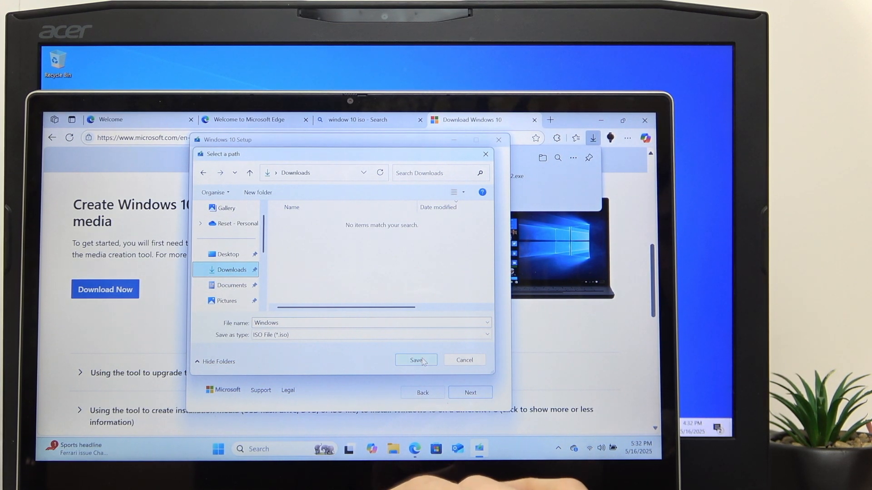
left_click(415, 360)
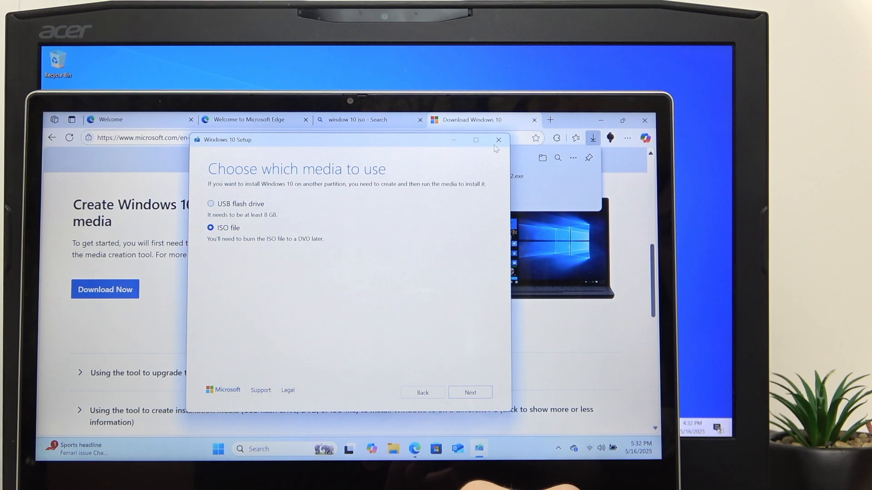
left_click(499, 139)
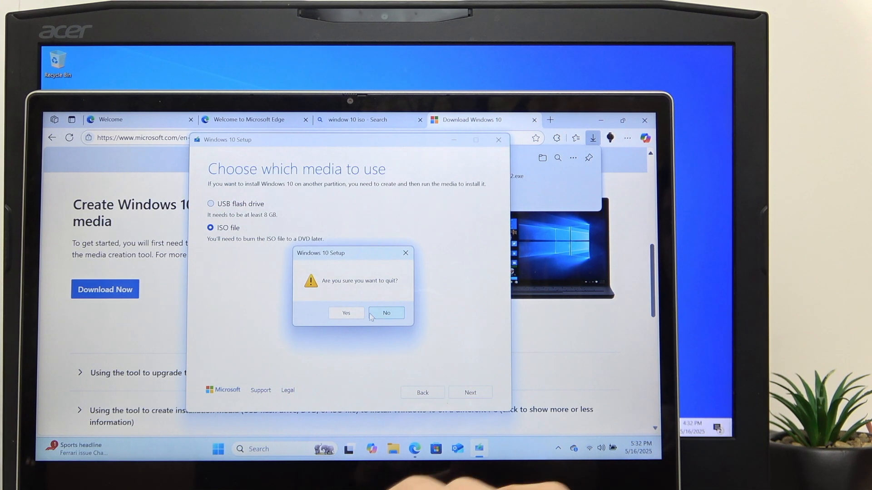
left_click(346, 313)
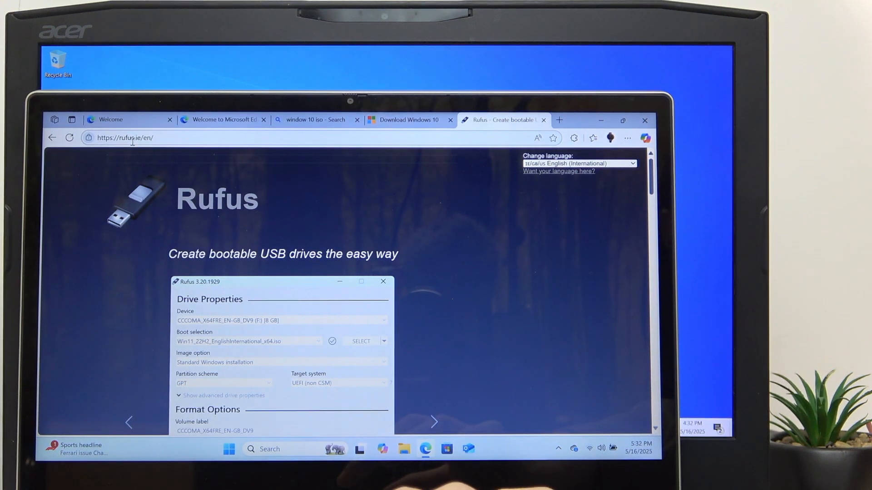
- Download rufus-4.7.exe from the Latest releases list and launch it
scroll("down", 3)
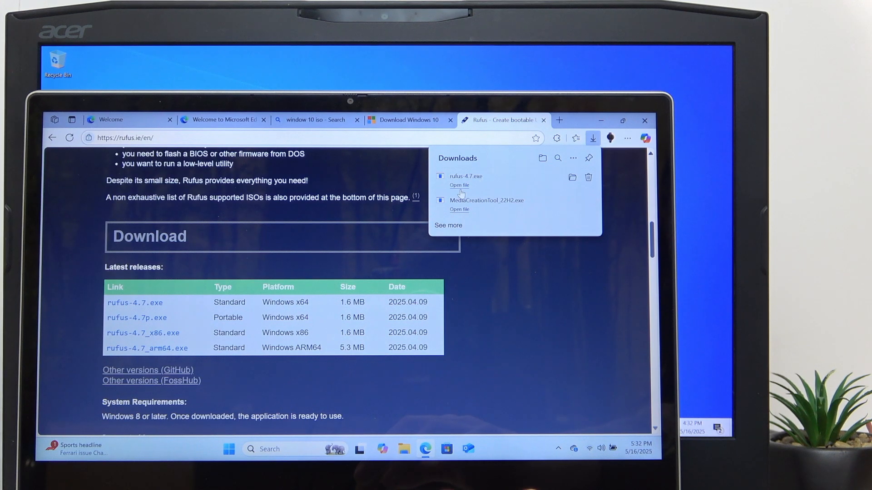
left_click(459, 186)
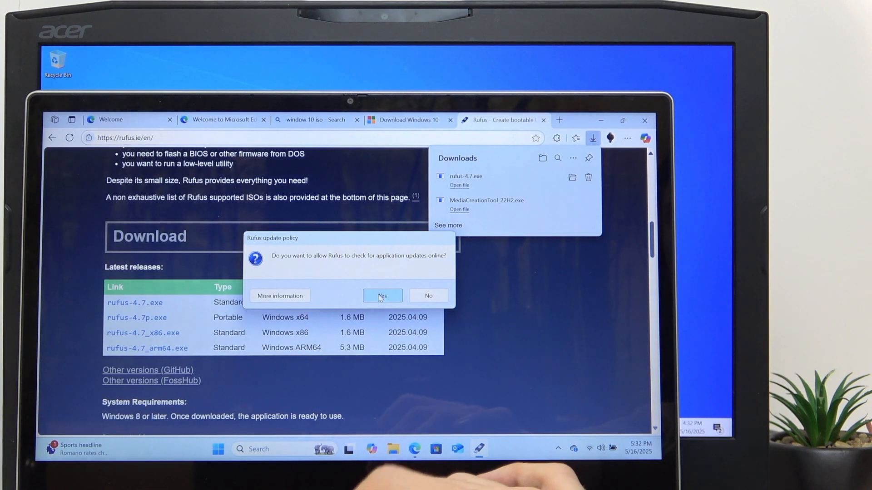
- Allow Rufus update checks and keep the 64 GB drive as the target device
left_click(382, 295)
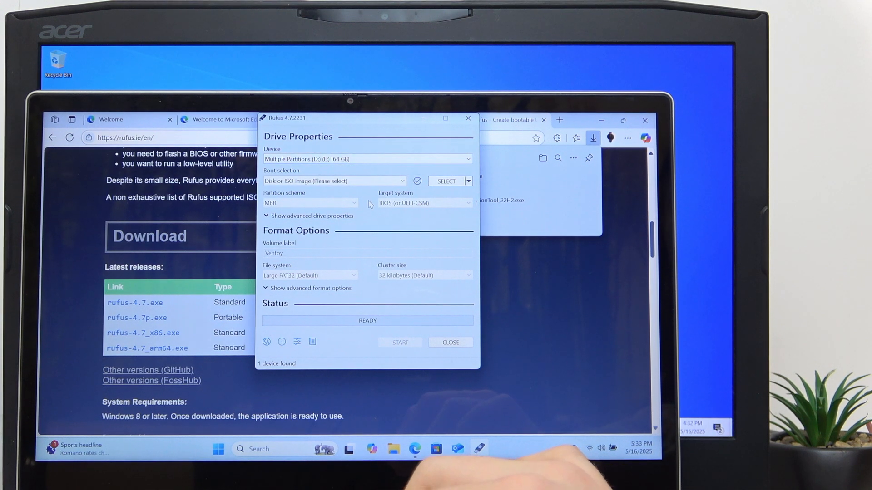
left_click(367, 159)
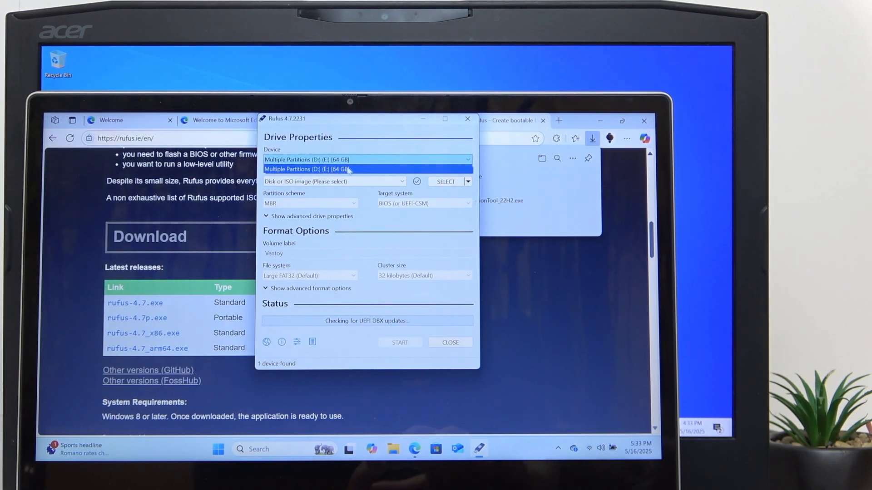
left_click(366, 169)
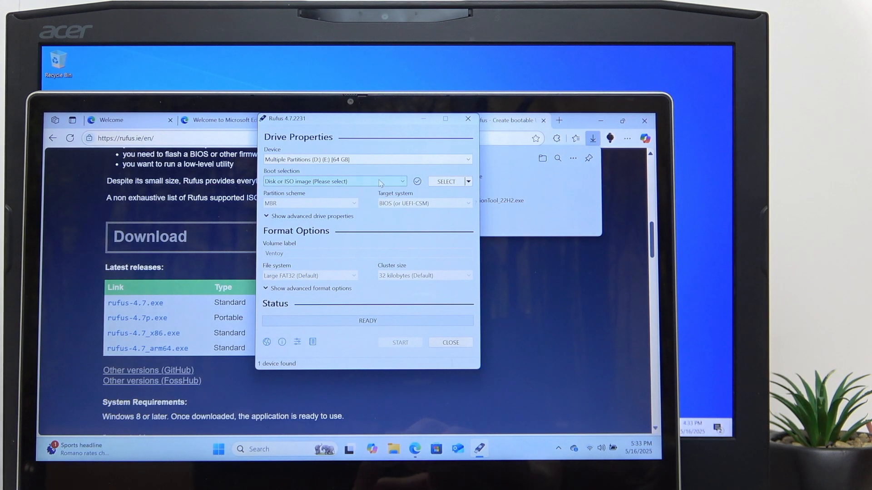
- Load Windows.iso from the Desktop as the boot image
left_click(445, 181)
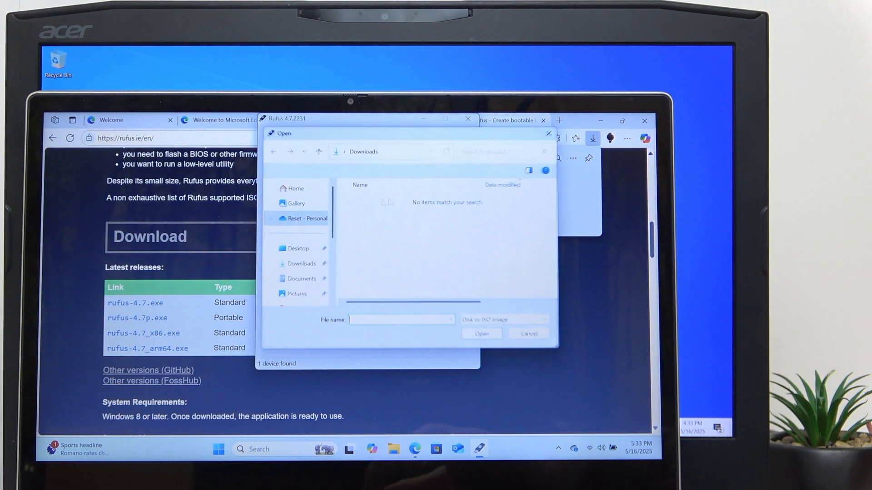
left_click(297, 249)
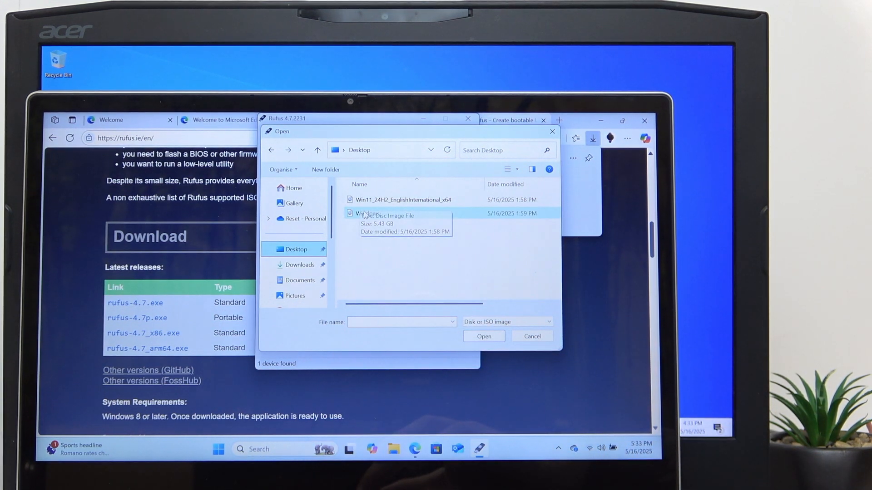
left_click(366, 212)
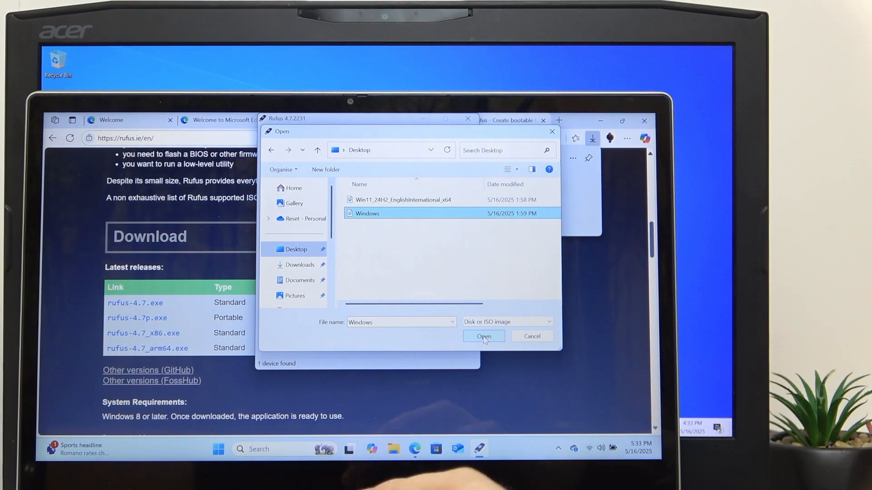
left_click(483, 336)
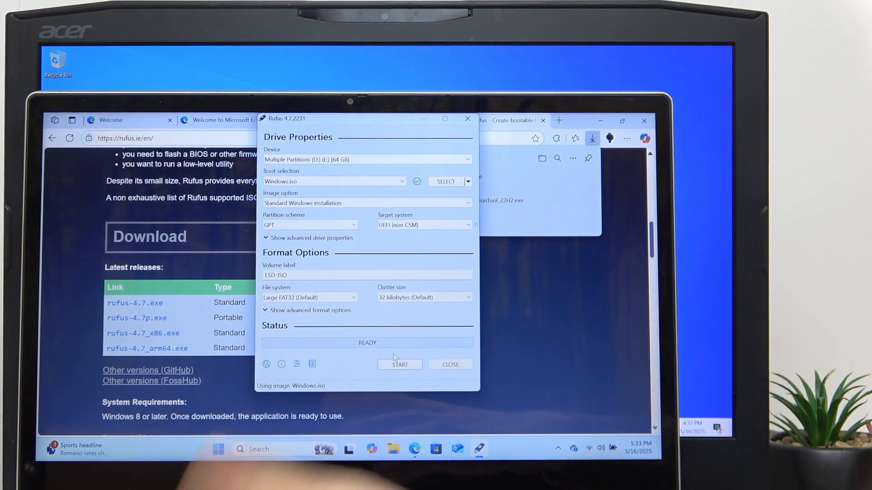
- Start writing the image, accepting the customization, revoked bootloader and multiple-partition warnings
left_click(400, 365)
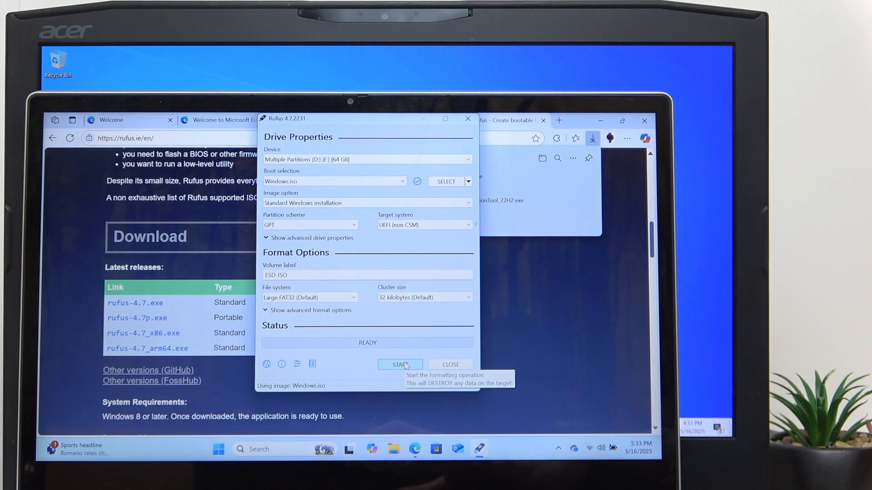
left_click(399, 365)
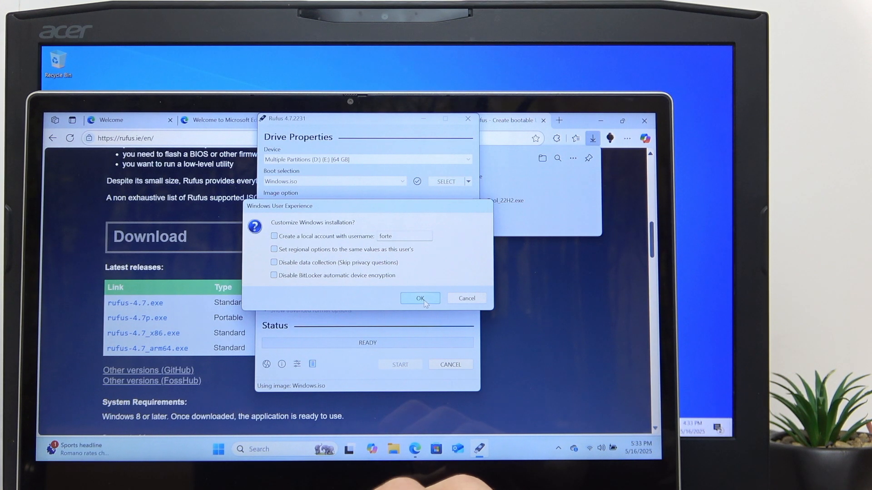
left_click(420, 298)
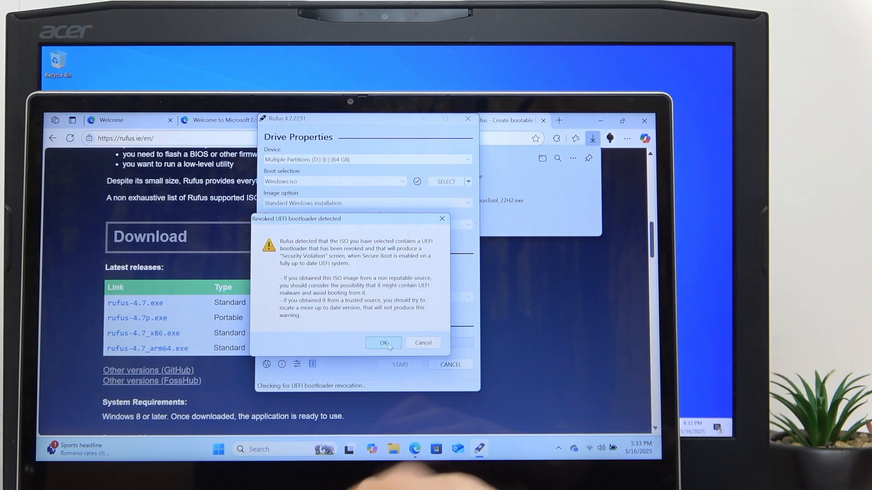
left_click(382, 342)
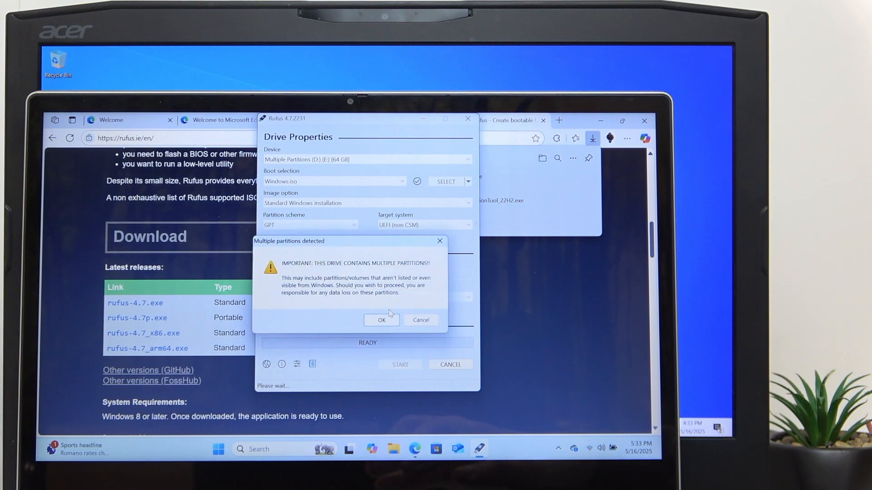
left_click(382, 320)
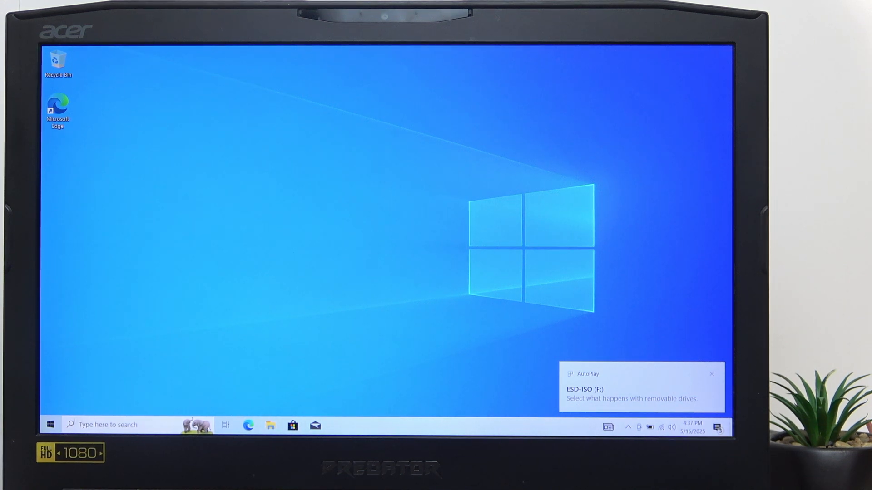
- Restart the computer from the Start menu power options with the USB attached
left_click(49, 424)
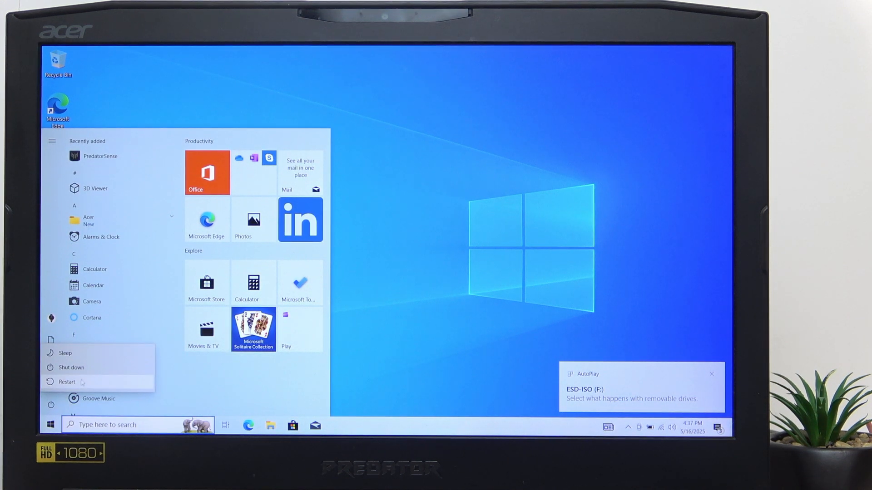
left_click(66, 381)
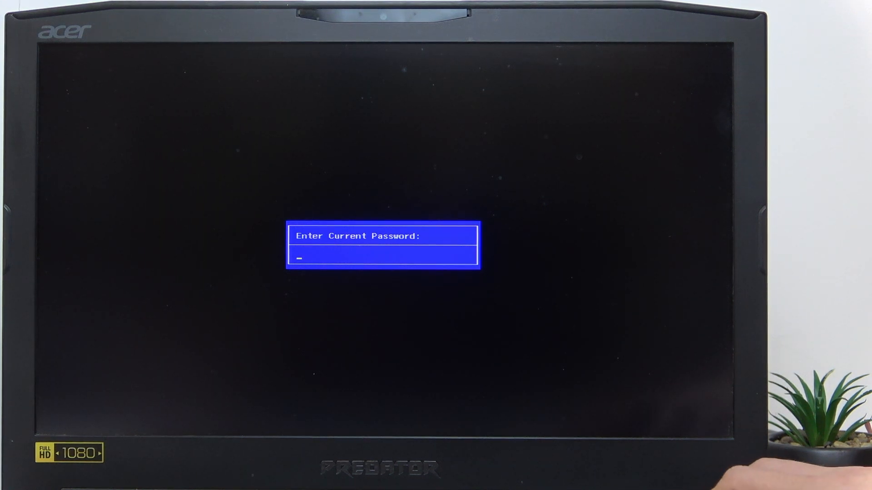
- Enter the BIOS password to unlock setup and reach the Information page
type("****")
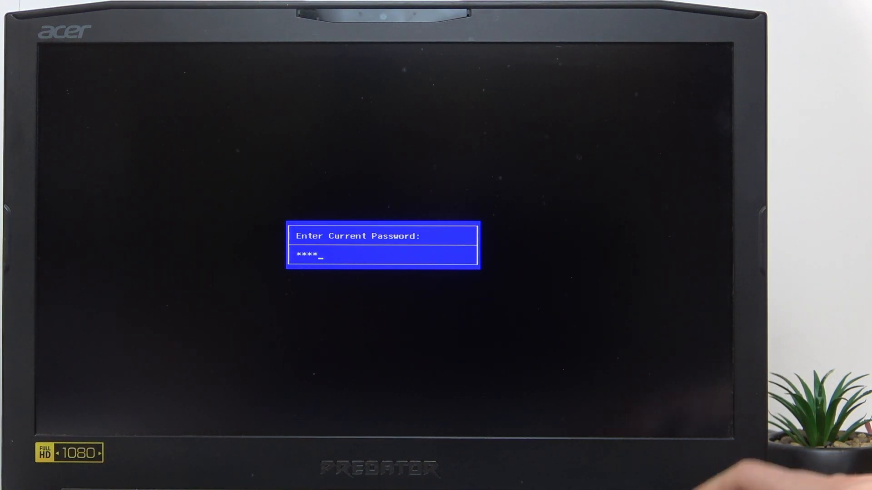
key("enter")
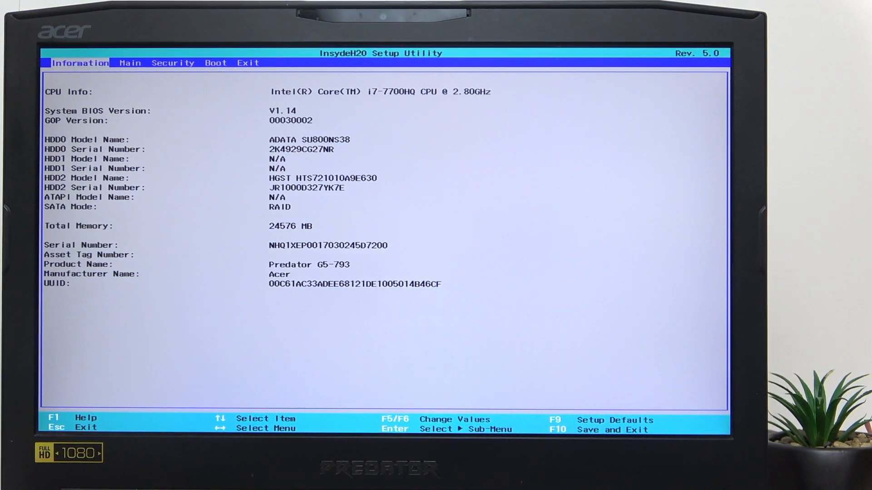
left_click(215, 63)
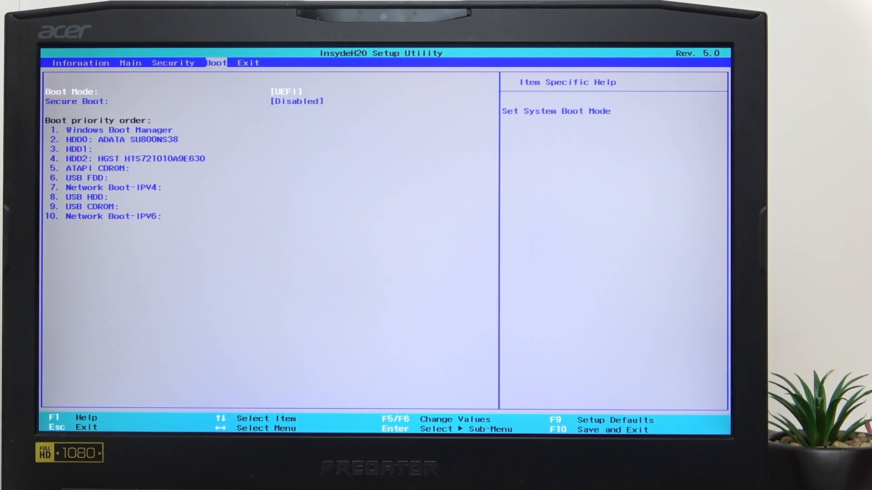
- Set F12 Boot Menu to Enabled on Main, then request Save configuration changes and exit
left_click(173, 63)
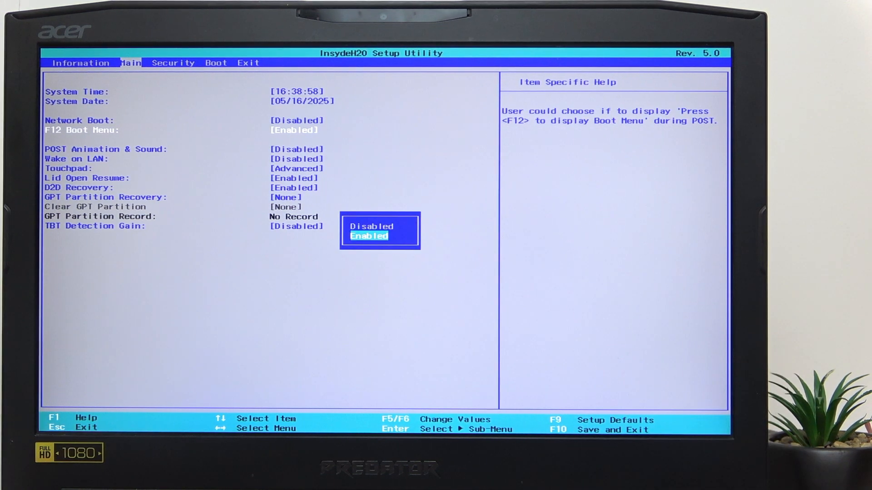
key("Enter")
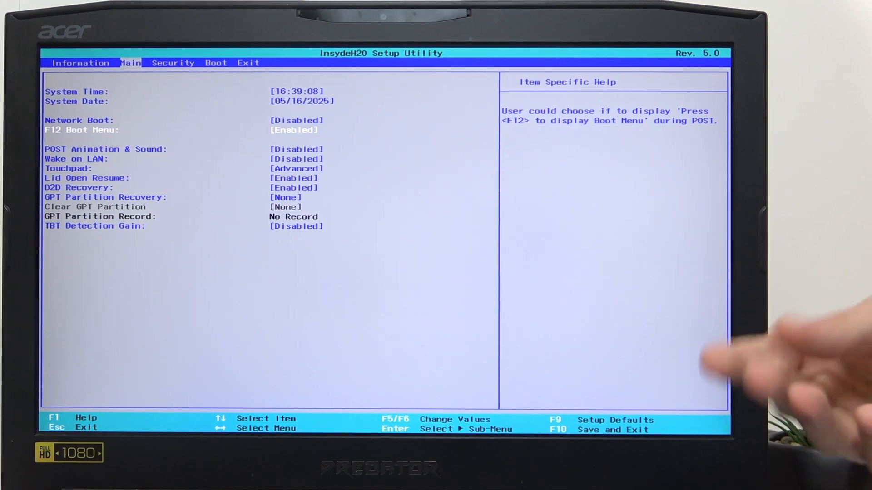
key("F10")
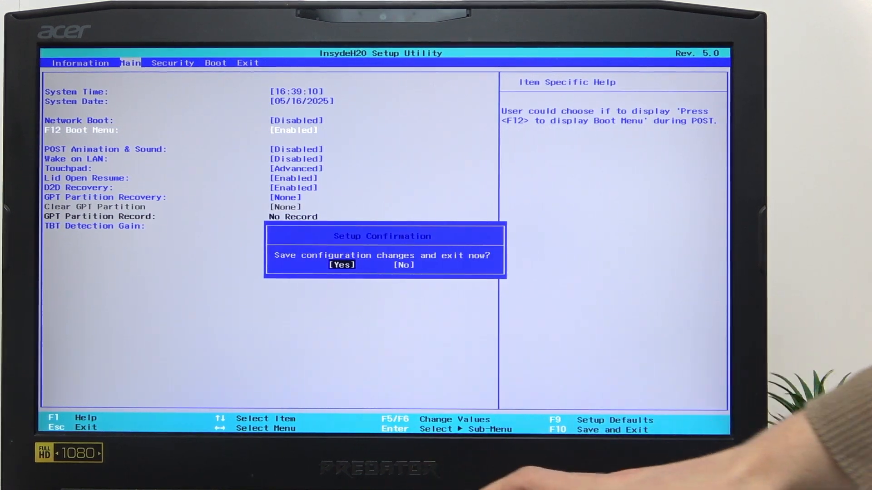
- Confirm Yes in Setup Confirmation to save settings and restart the laptop
key("Enter")
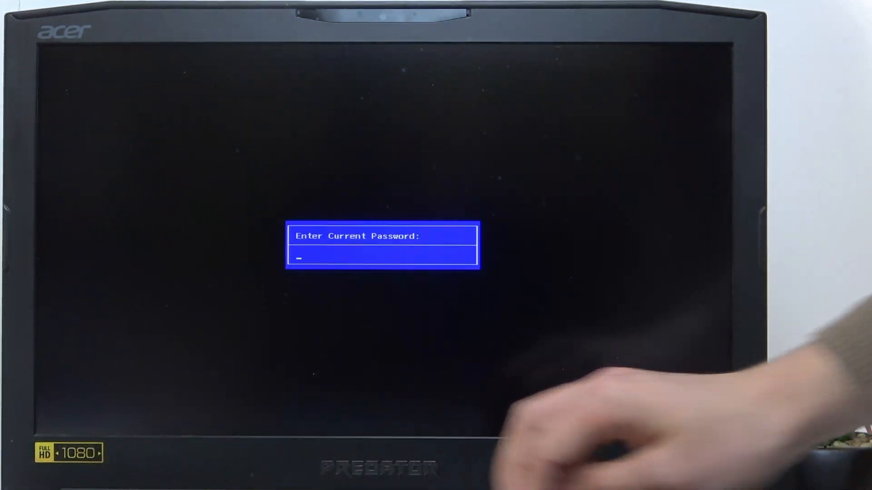
- Enter the supervisor password and move through Information and Security to the Boot tab
type("**")
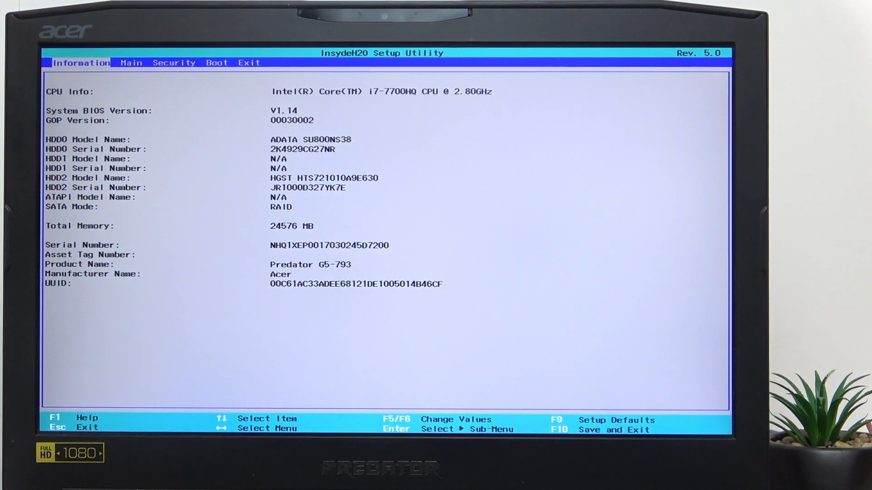
left_click(174, 62)
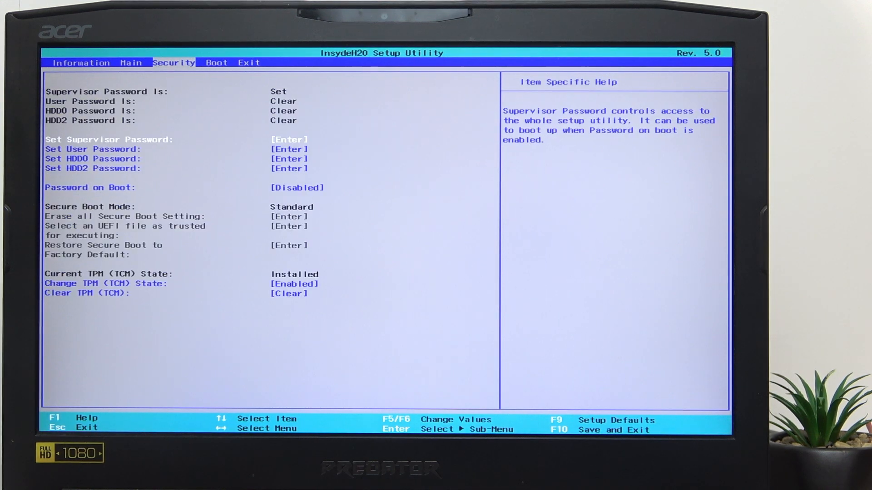
key("Down")
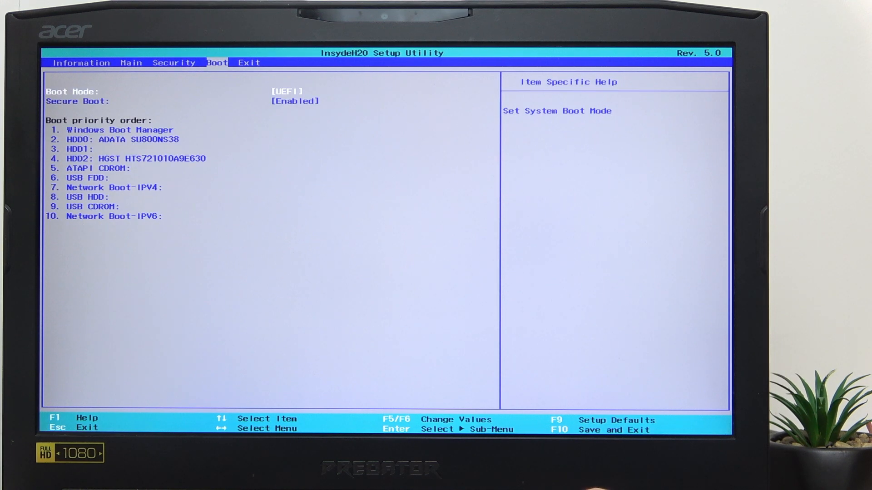
- Review the boot priority list, exit setup and bring up the F12 Boot Manager
key("Down")
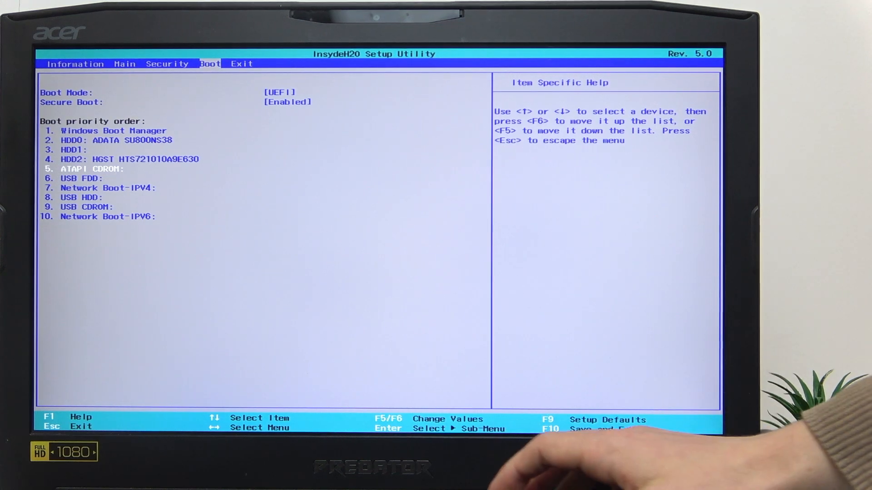
key("f10")
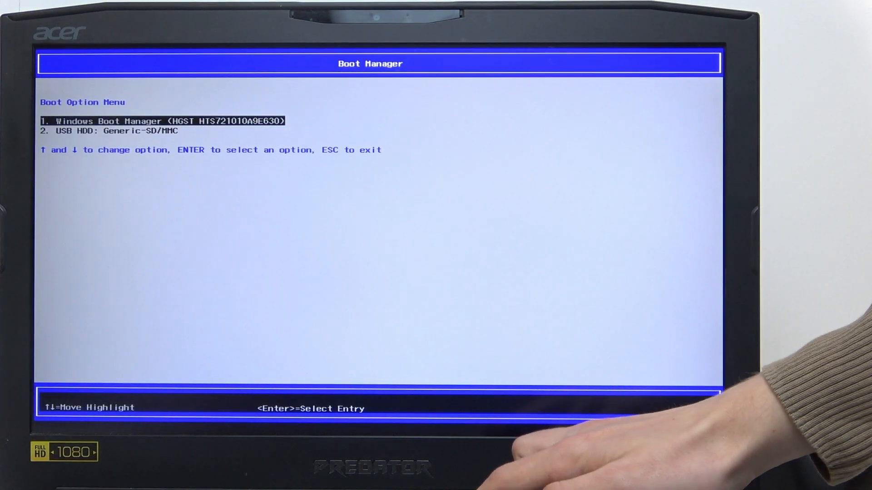
- Boot from USB HDD: Generic-SD/MMC so Windows Setup loads
key("Down")
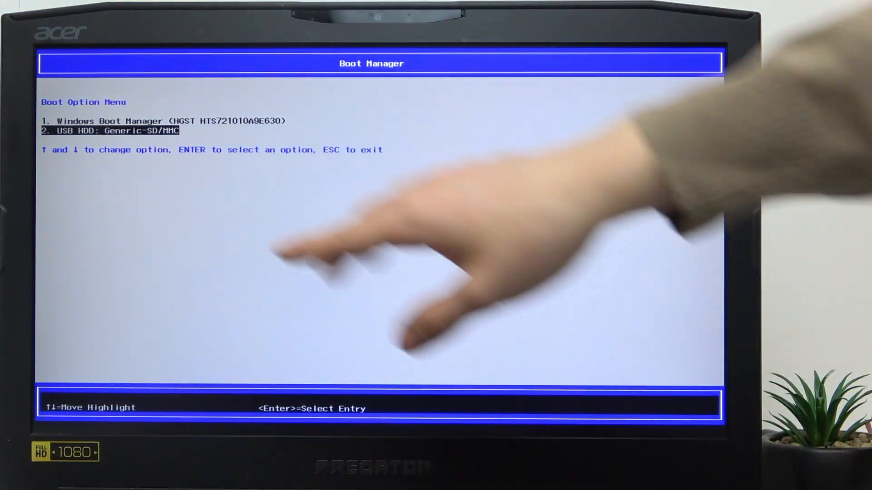
key("enter")
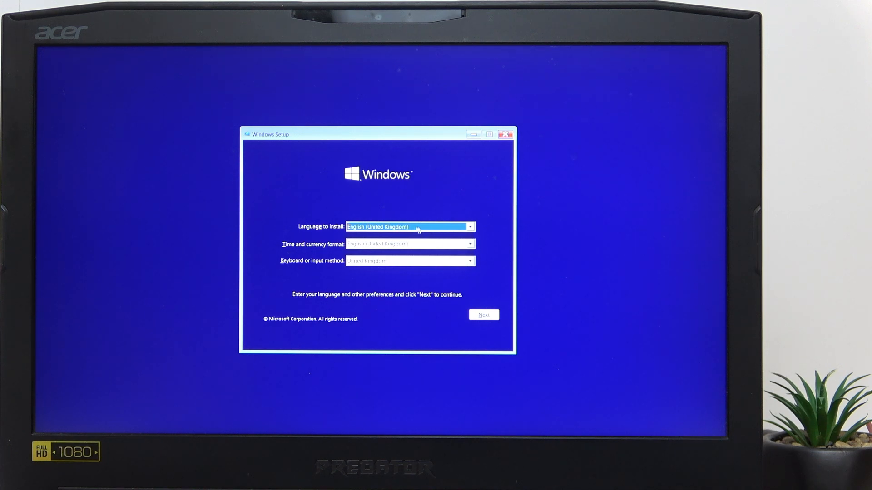
mouse_move(419, 249)
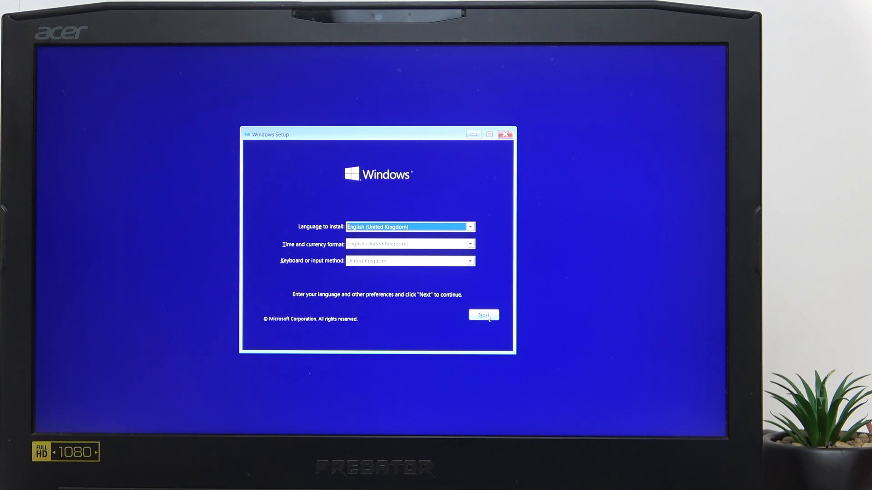
- Keep English (United Kingdom) settings and start Install now, reaching installation type
left_click(483, 315)
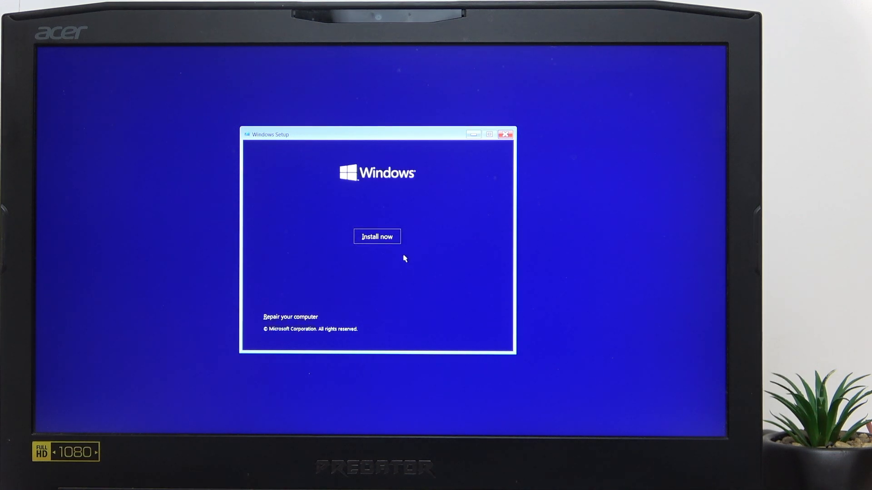
left_click(376, 237)
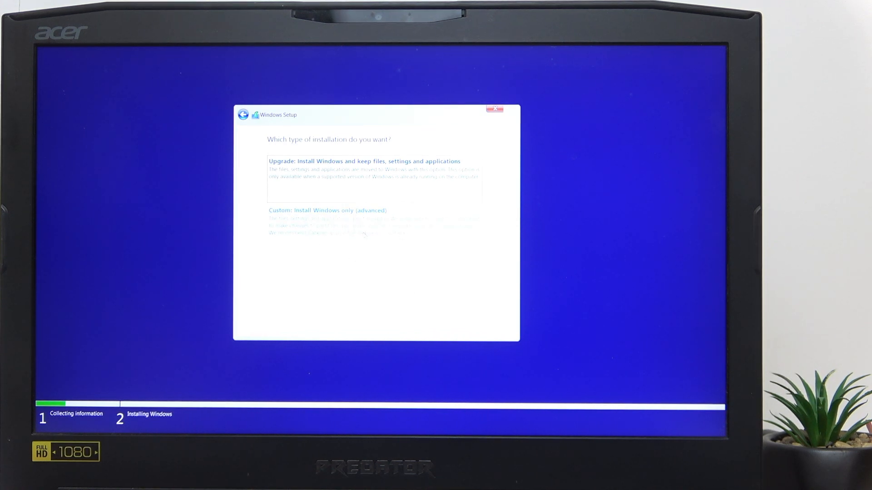
- Choose Custom: Install Windows only (advanced) to list drives and partitions
left_click(326, 210)
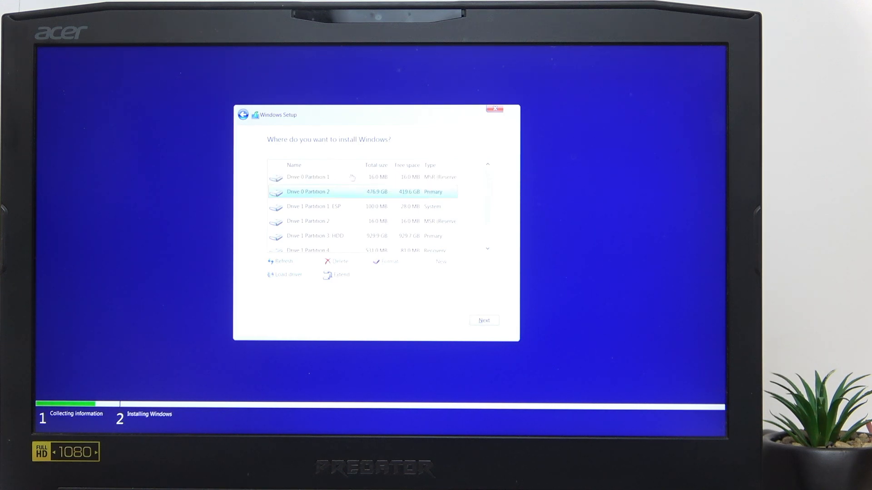
mouse_move(355, 191)
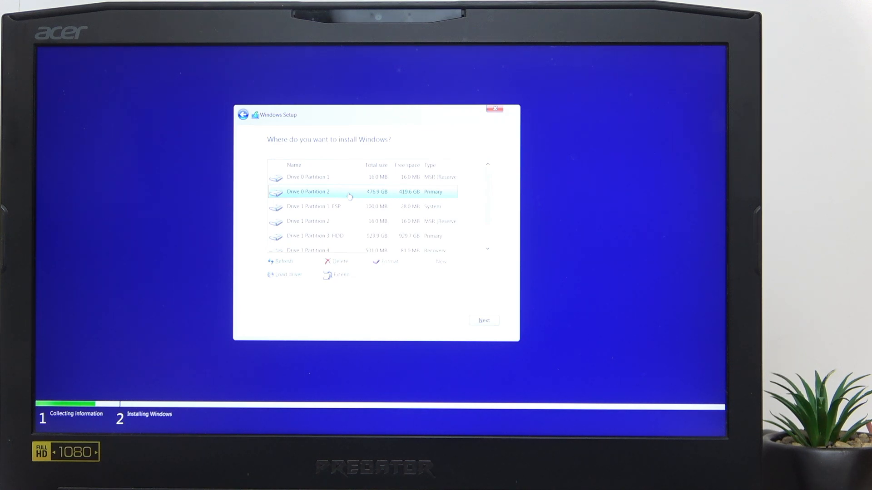
mouse_move(345, 257)
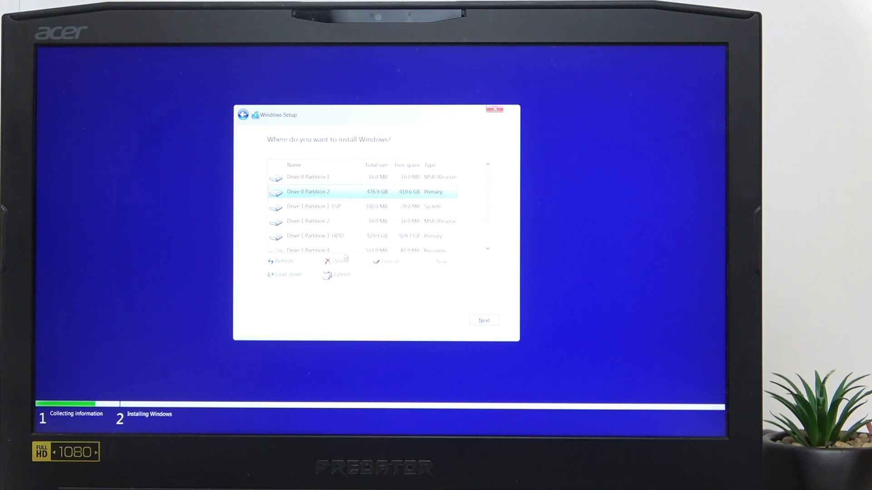
mouse_move(309, 181)
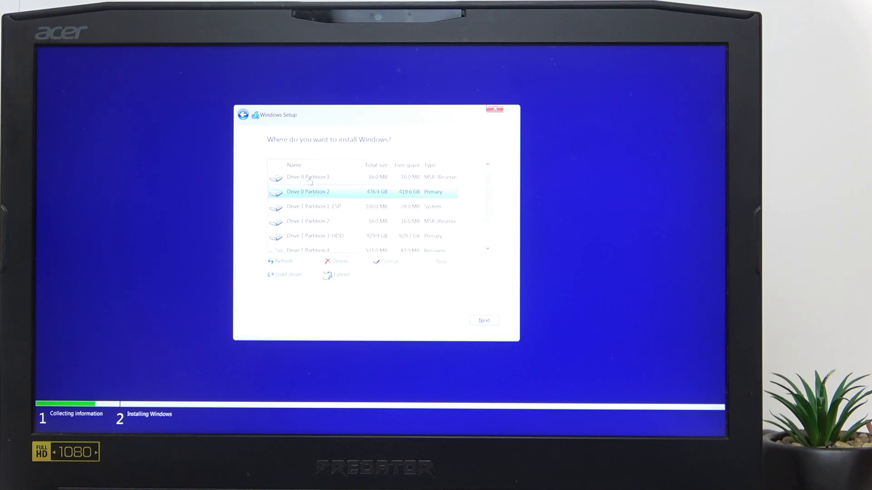
- Delete Drive 0 Partition 1 and install Windows onto the 476.9 GB unallocated space
left_click(307, 177)
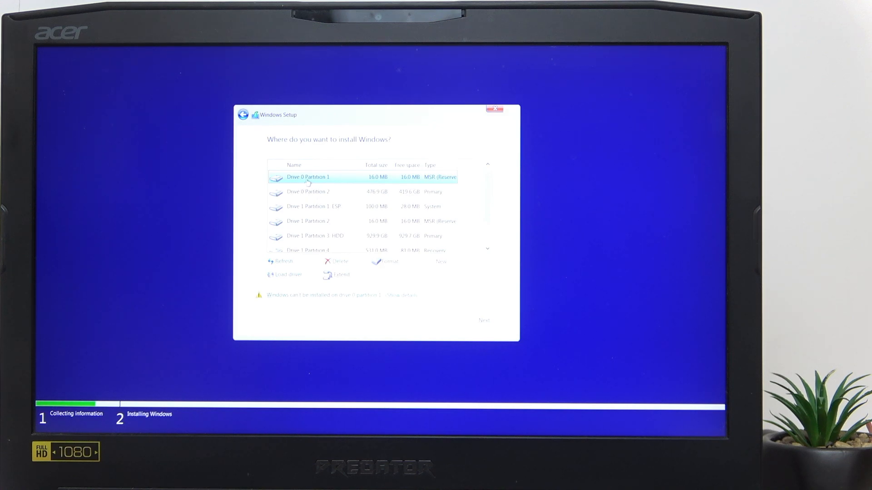
left_click(340, 262)
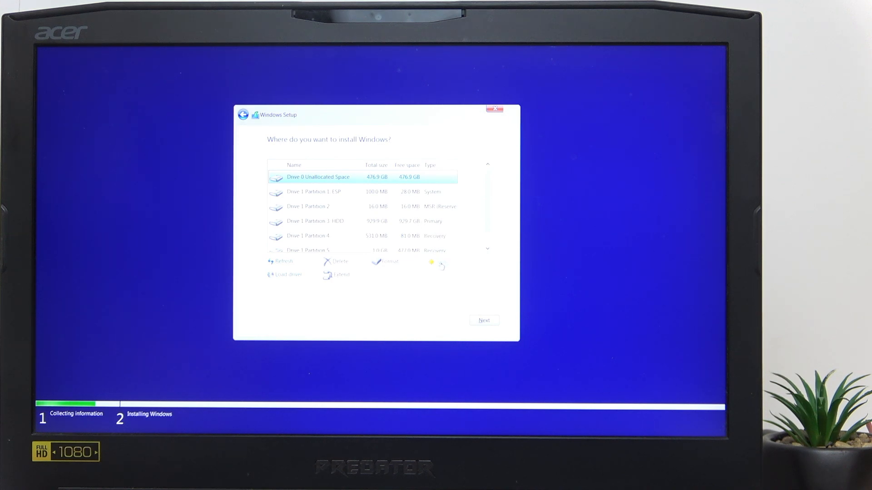
left_click(483, 321)
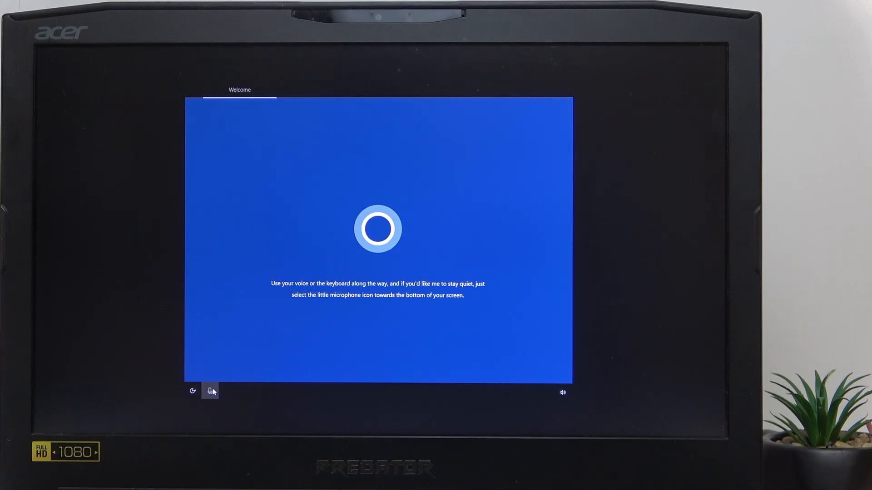
mouse_move(210, 391)
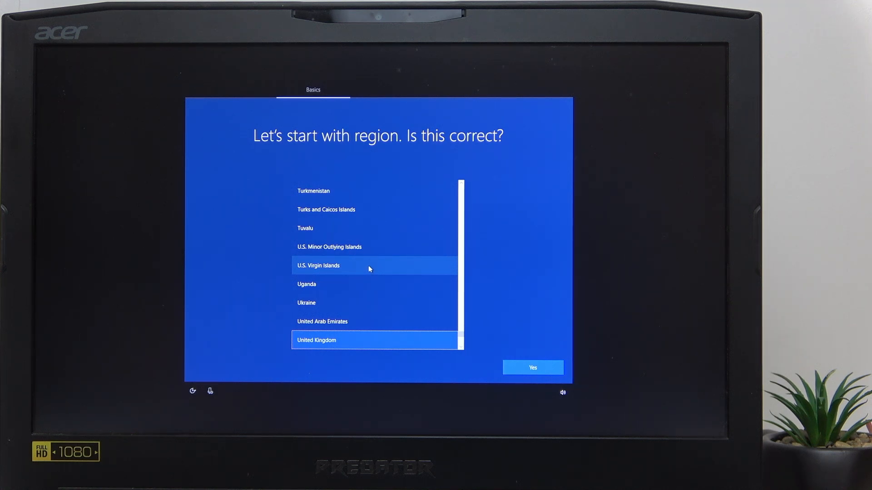
mouse_move(414, 340)
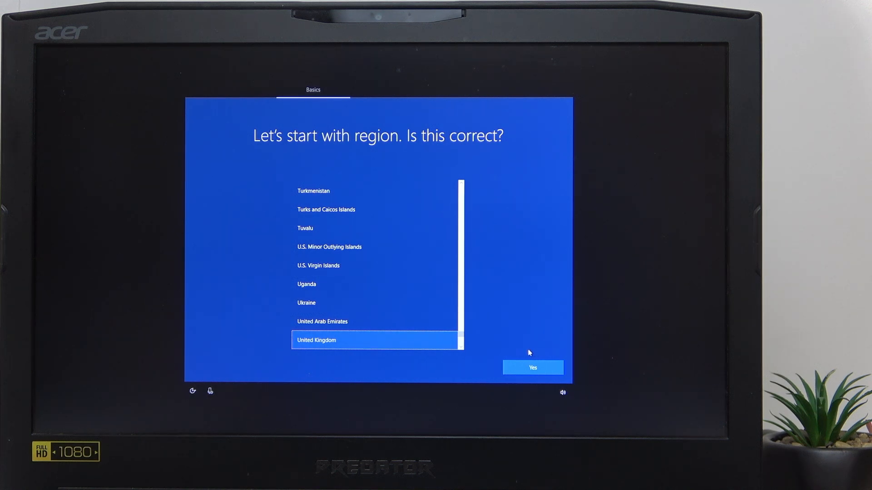
mouse_move(489, 351)
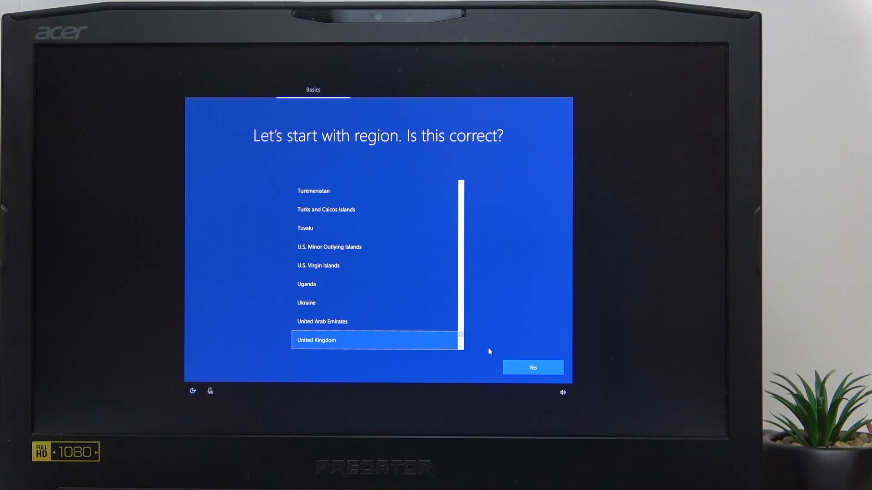
mouse_move(499, 329)
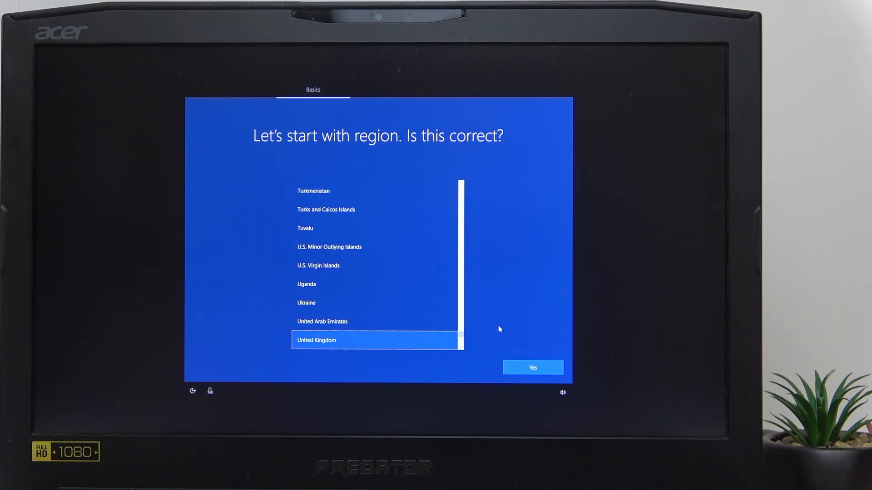